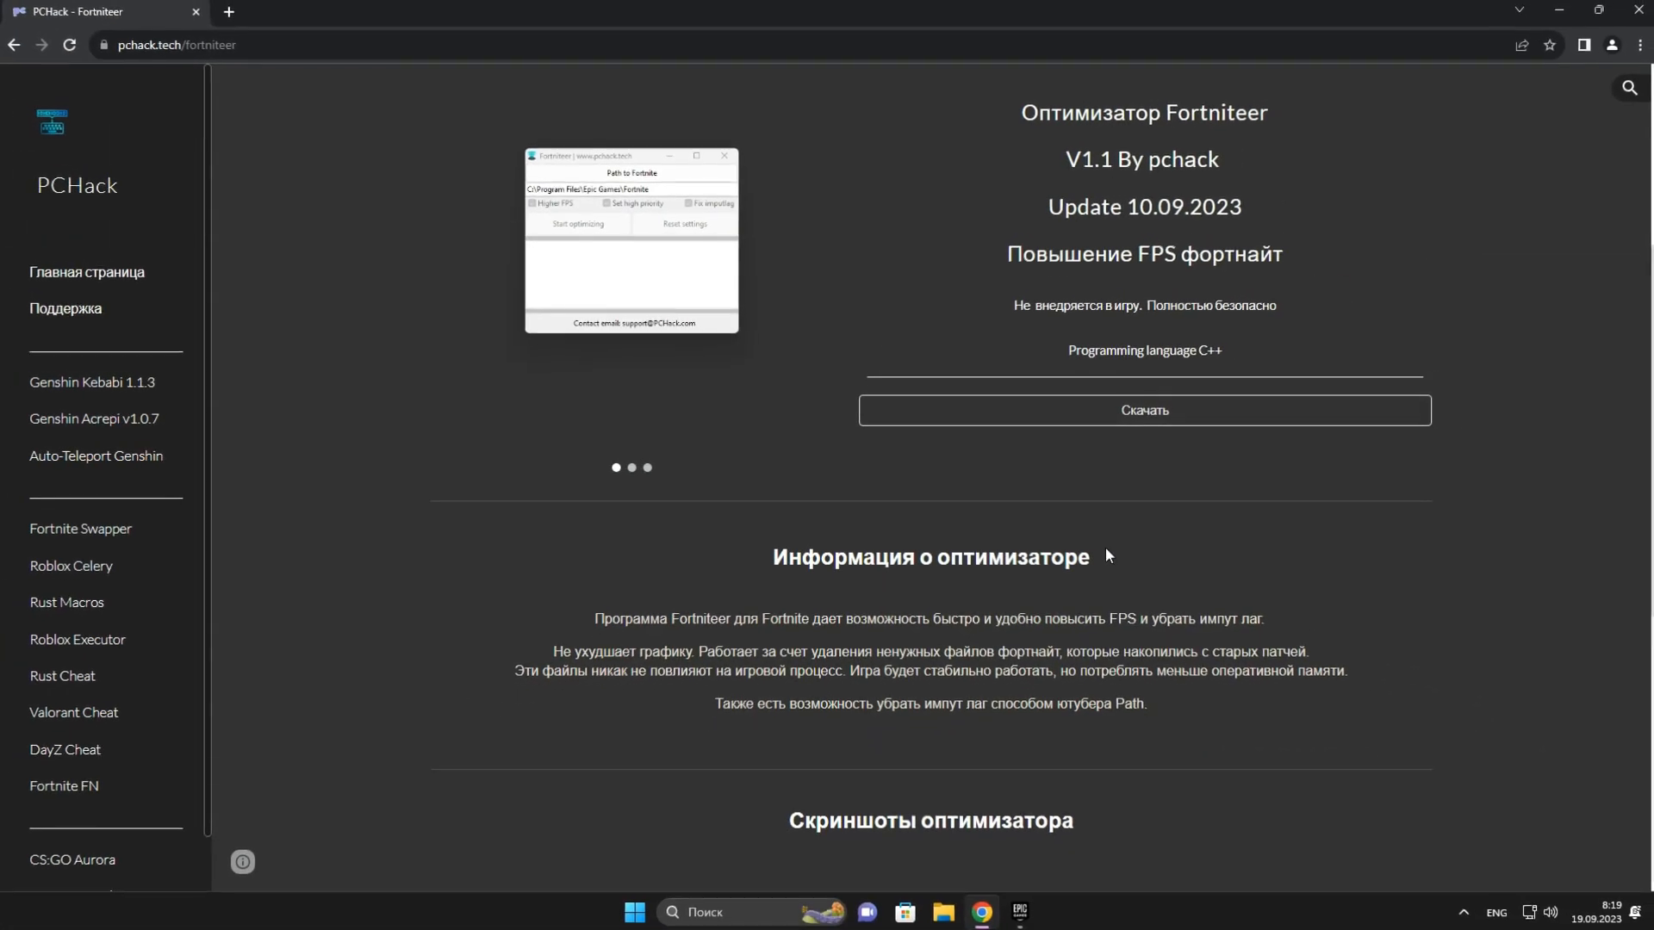
# Download Loader.zip from the pchack.tech Fortniteer page via the Скачать button
pyautogui.scroll(-3)
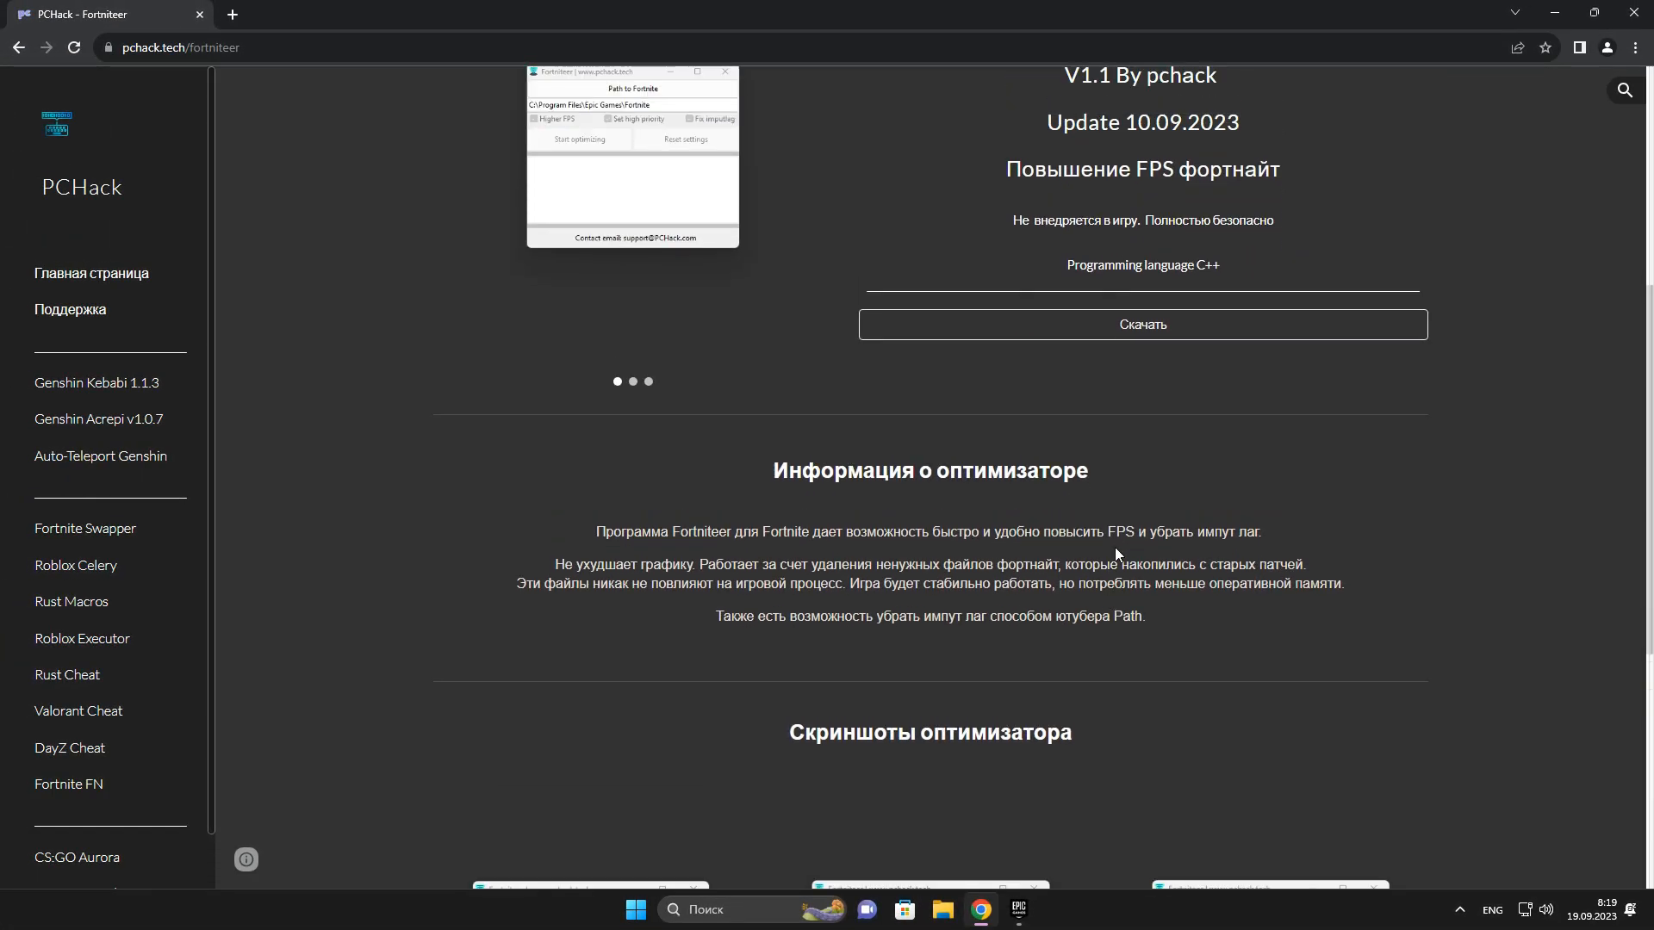
pyautogui.scroll(3)
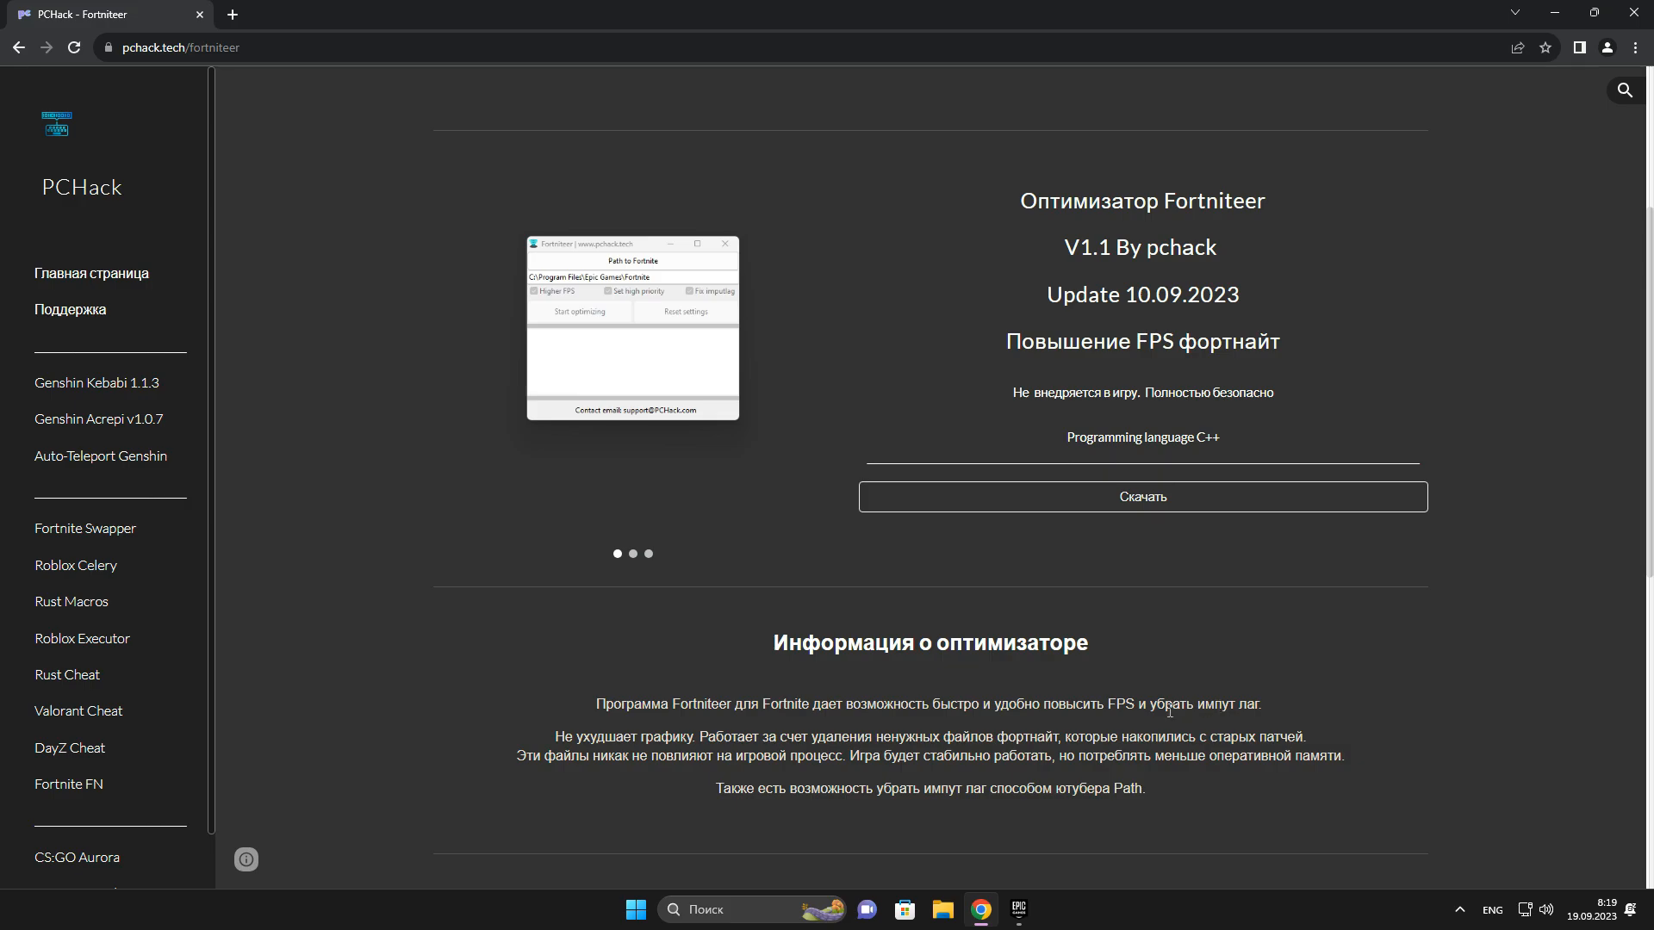
pyautogui.scroll(3)
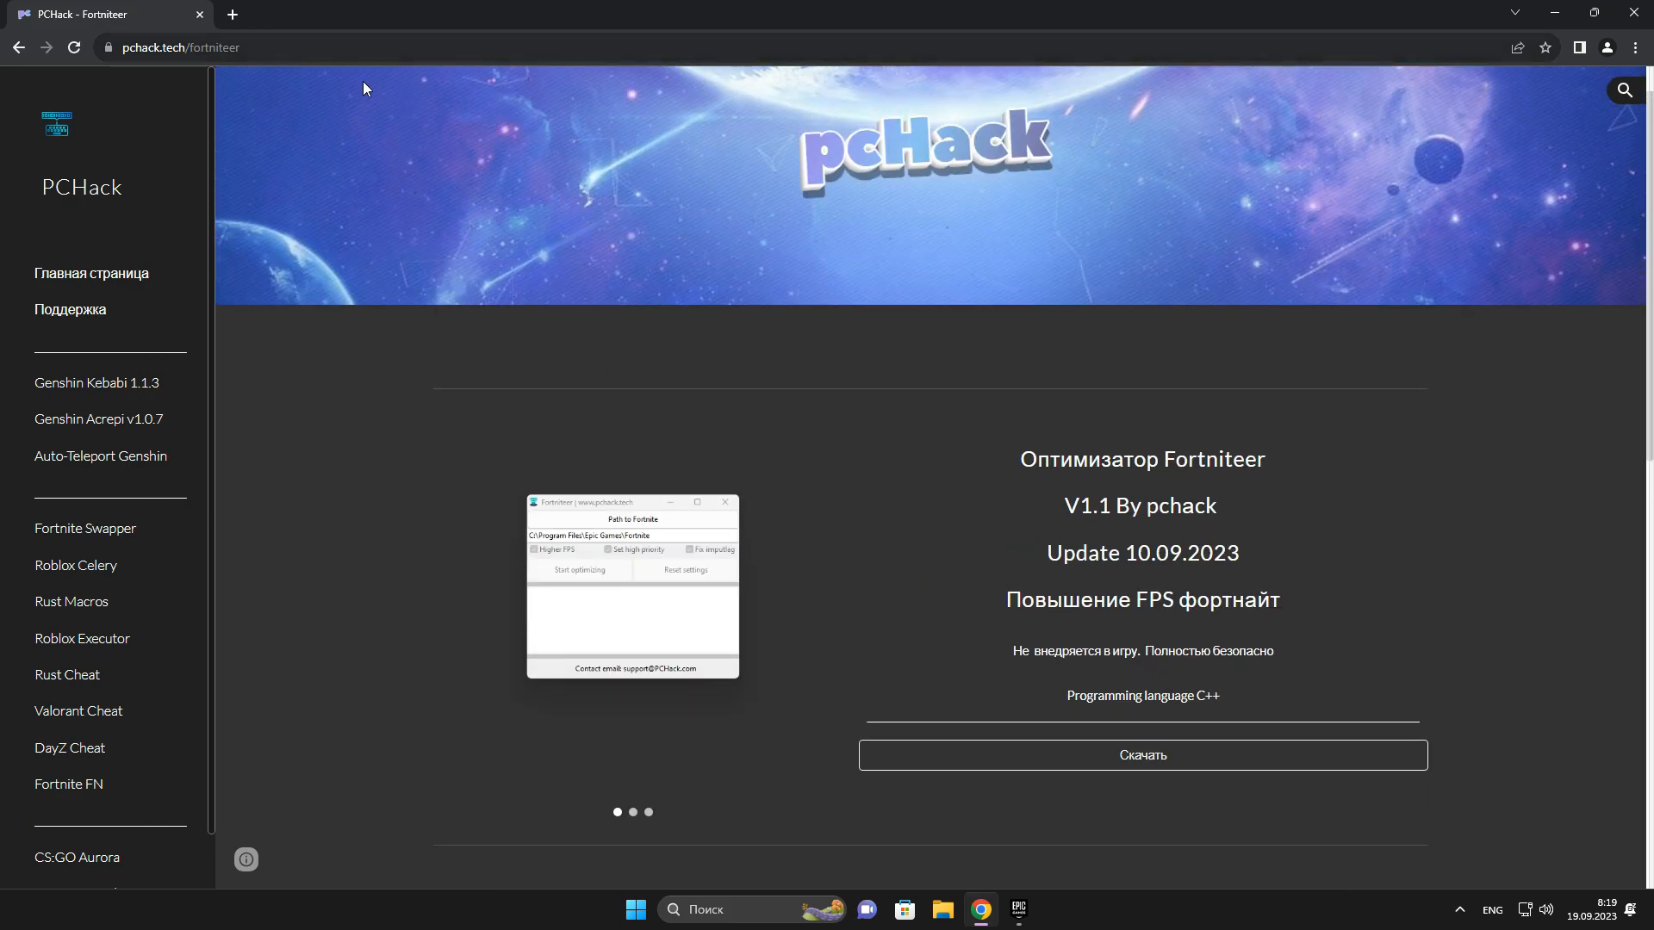
pyautogui.scroll(-3)
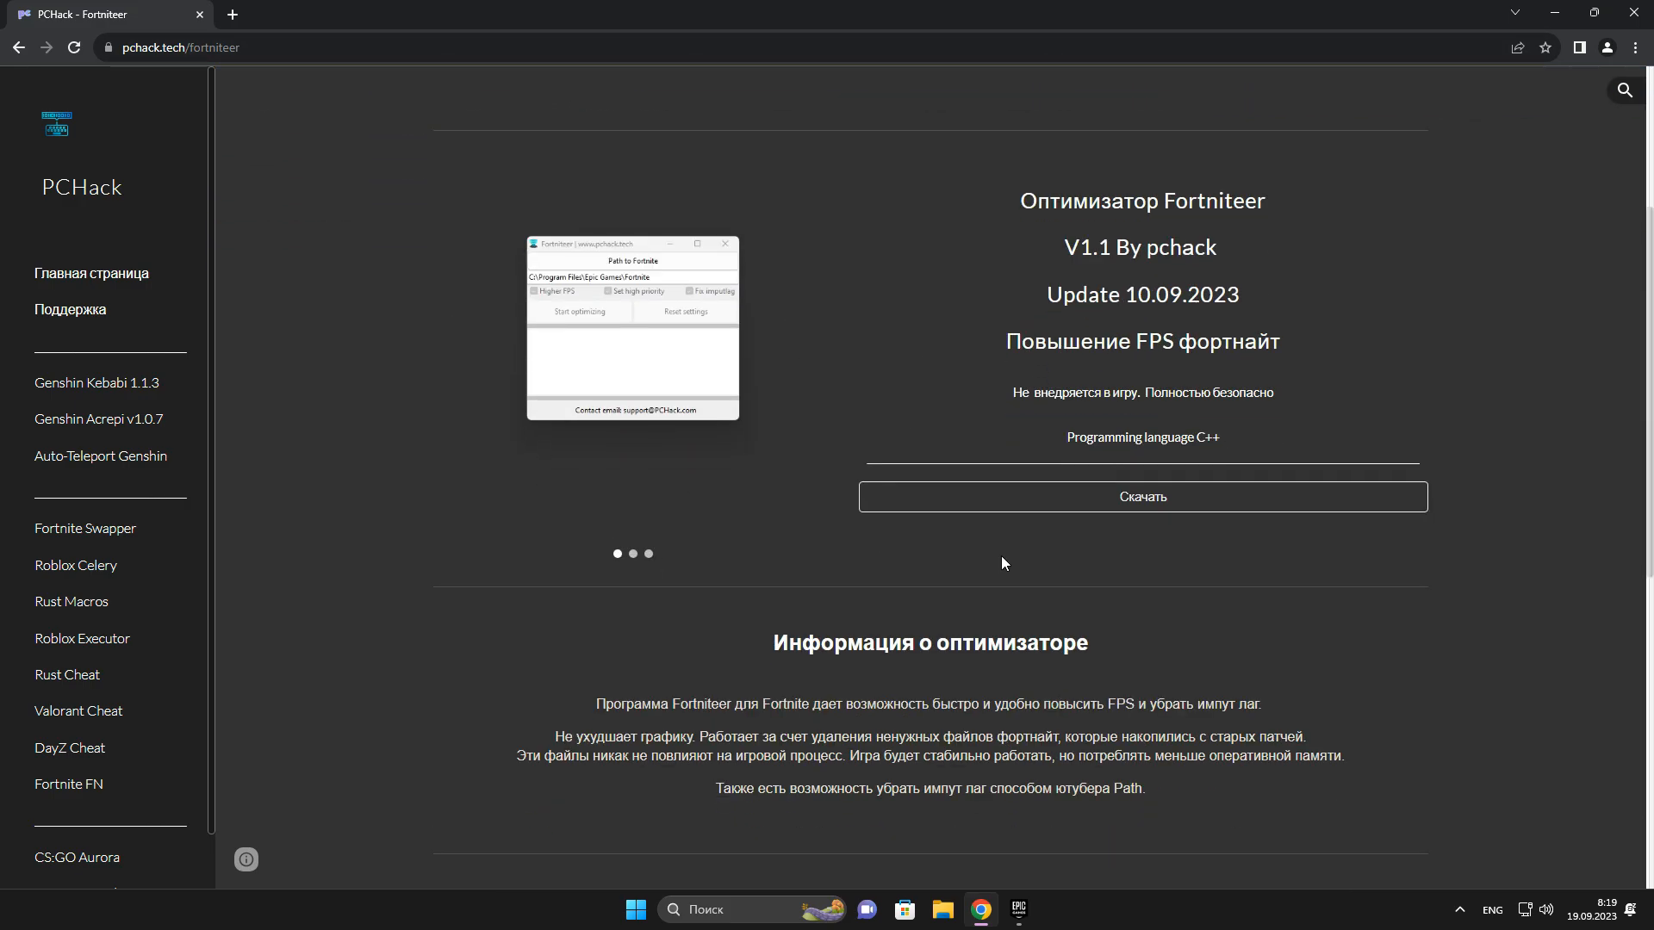
pyautogui.click(1140, 497)
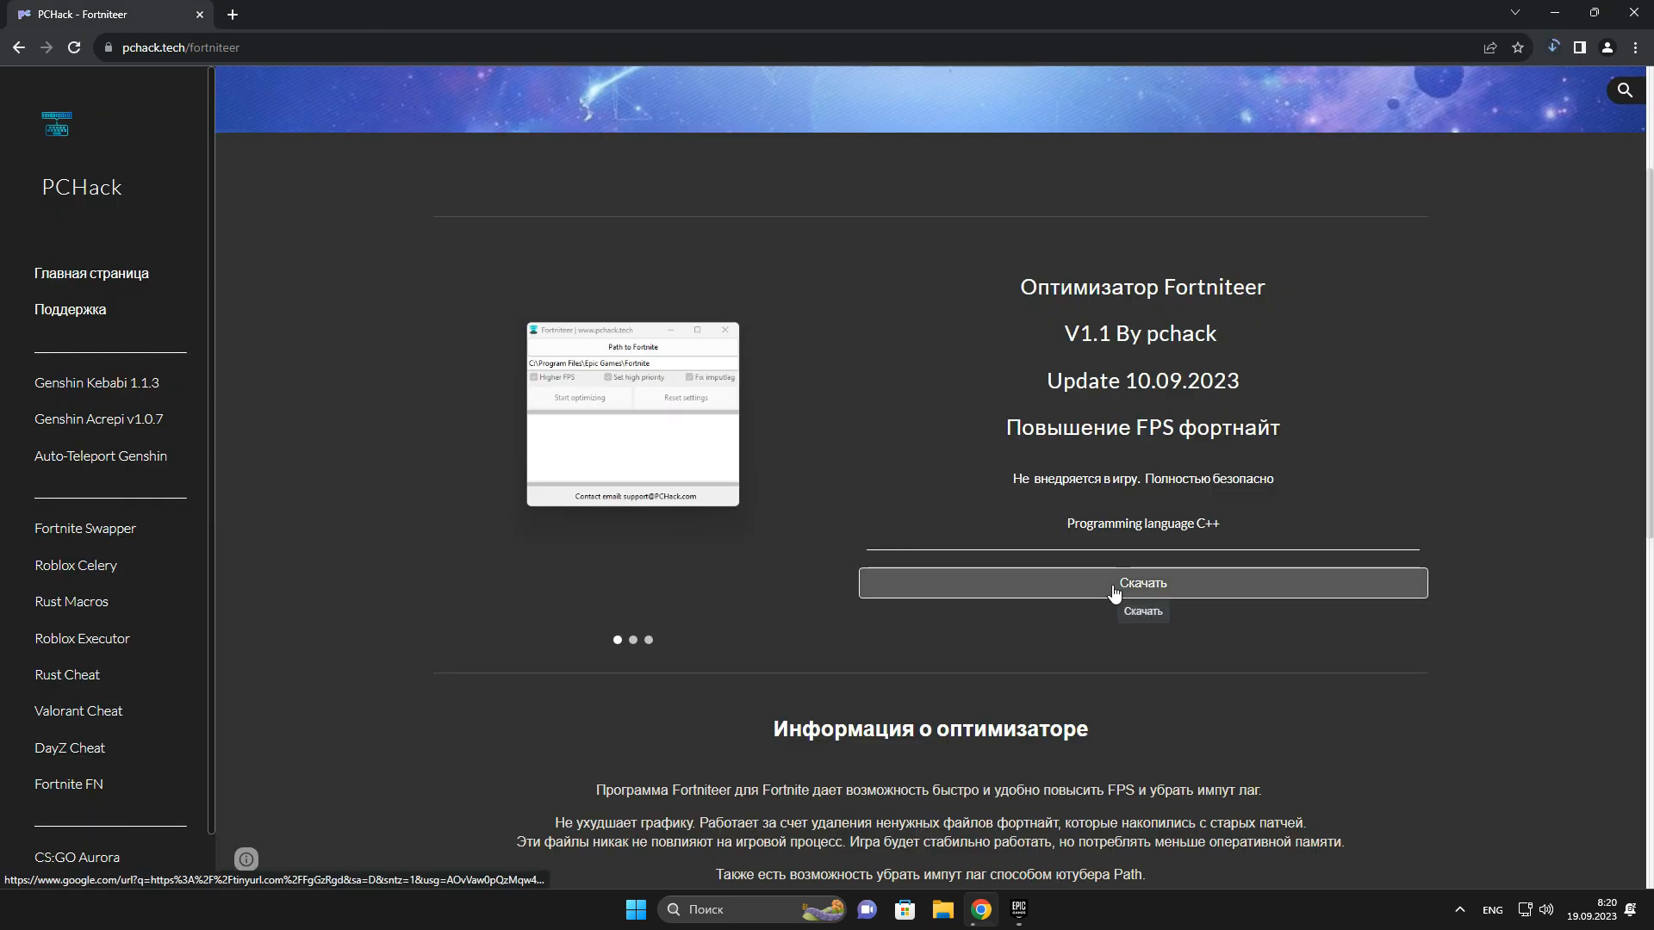
pyautogui.click(1140, 584)
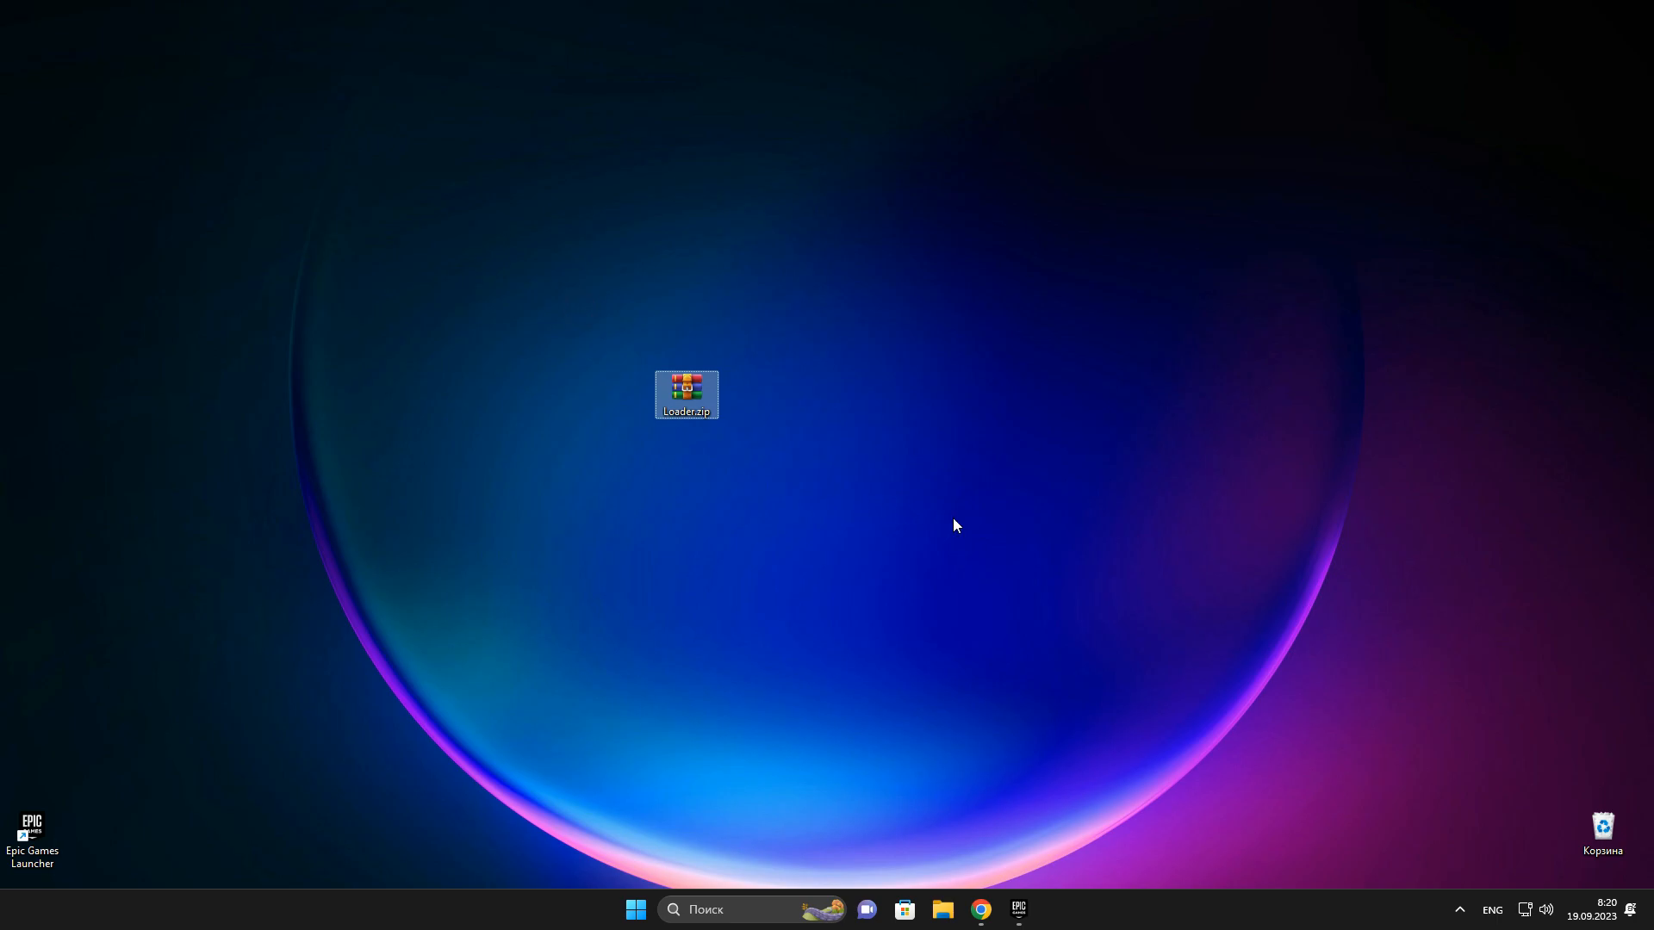
pyautogui.click(1459, 909)
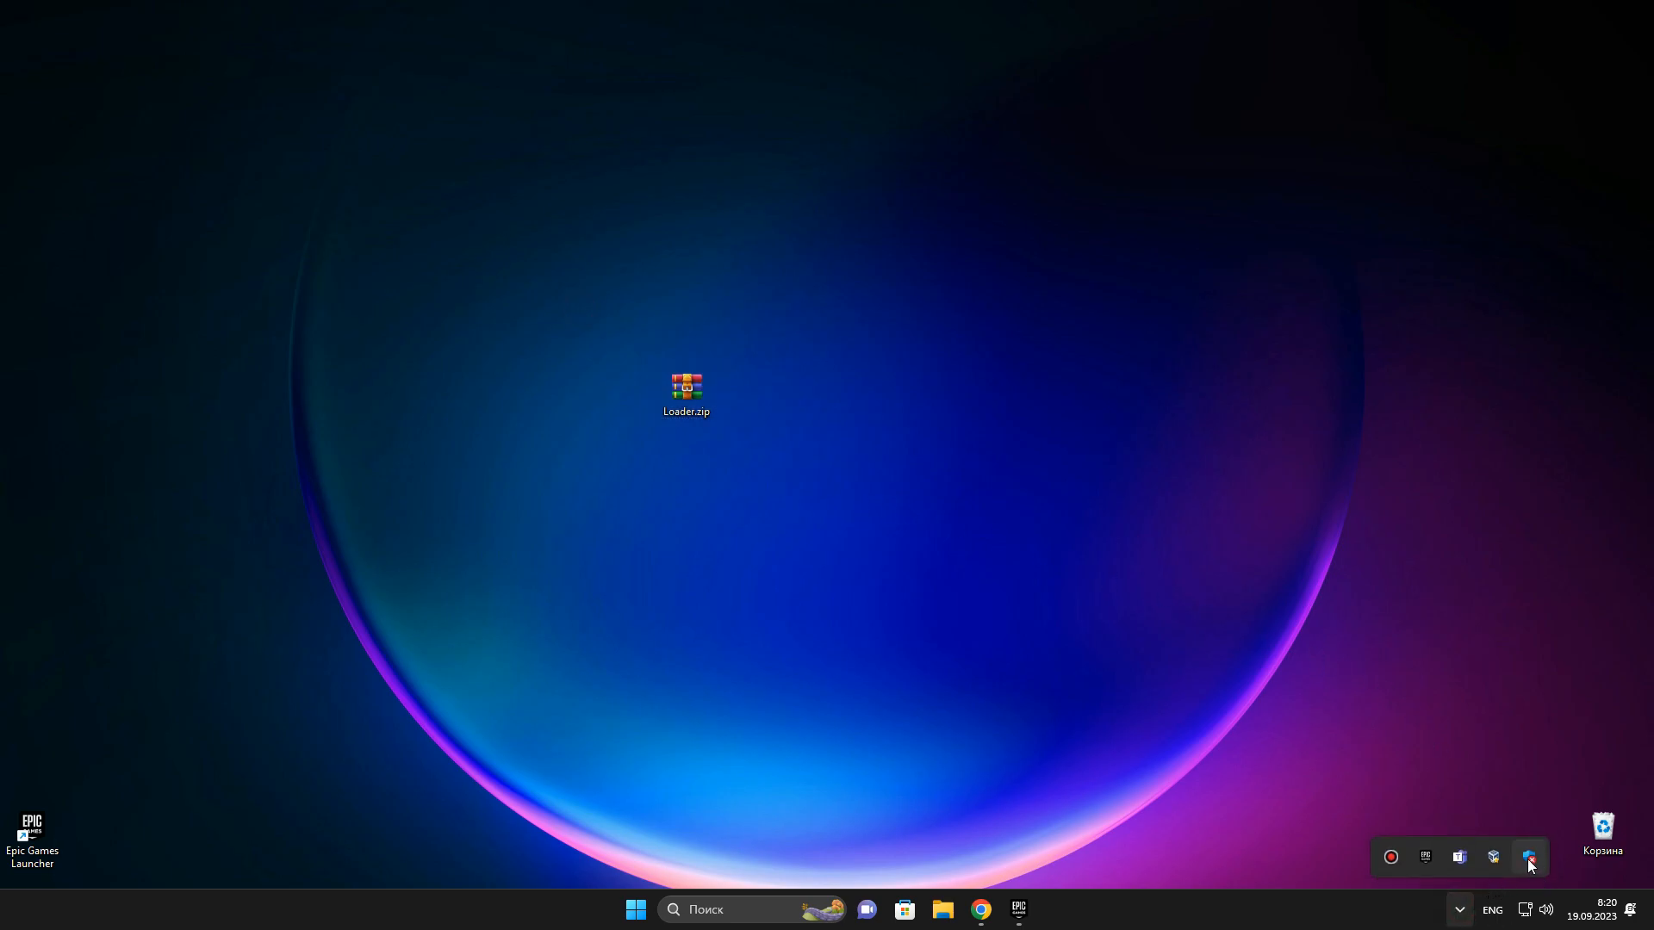
pyautogui.click(1528, 856)
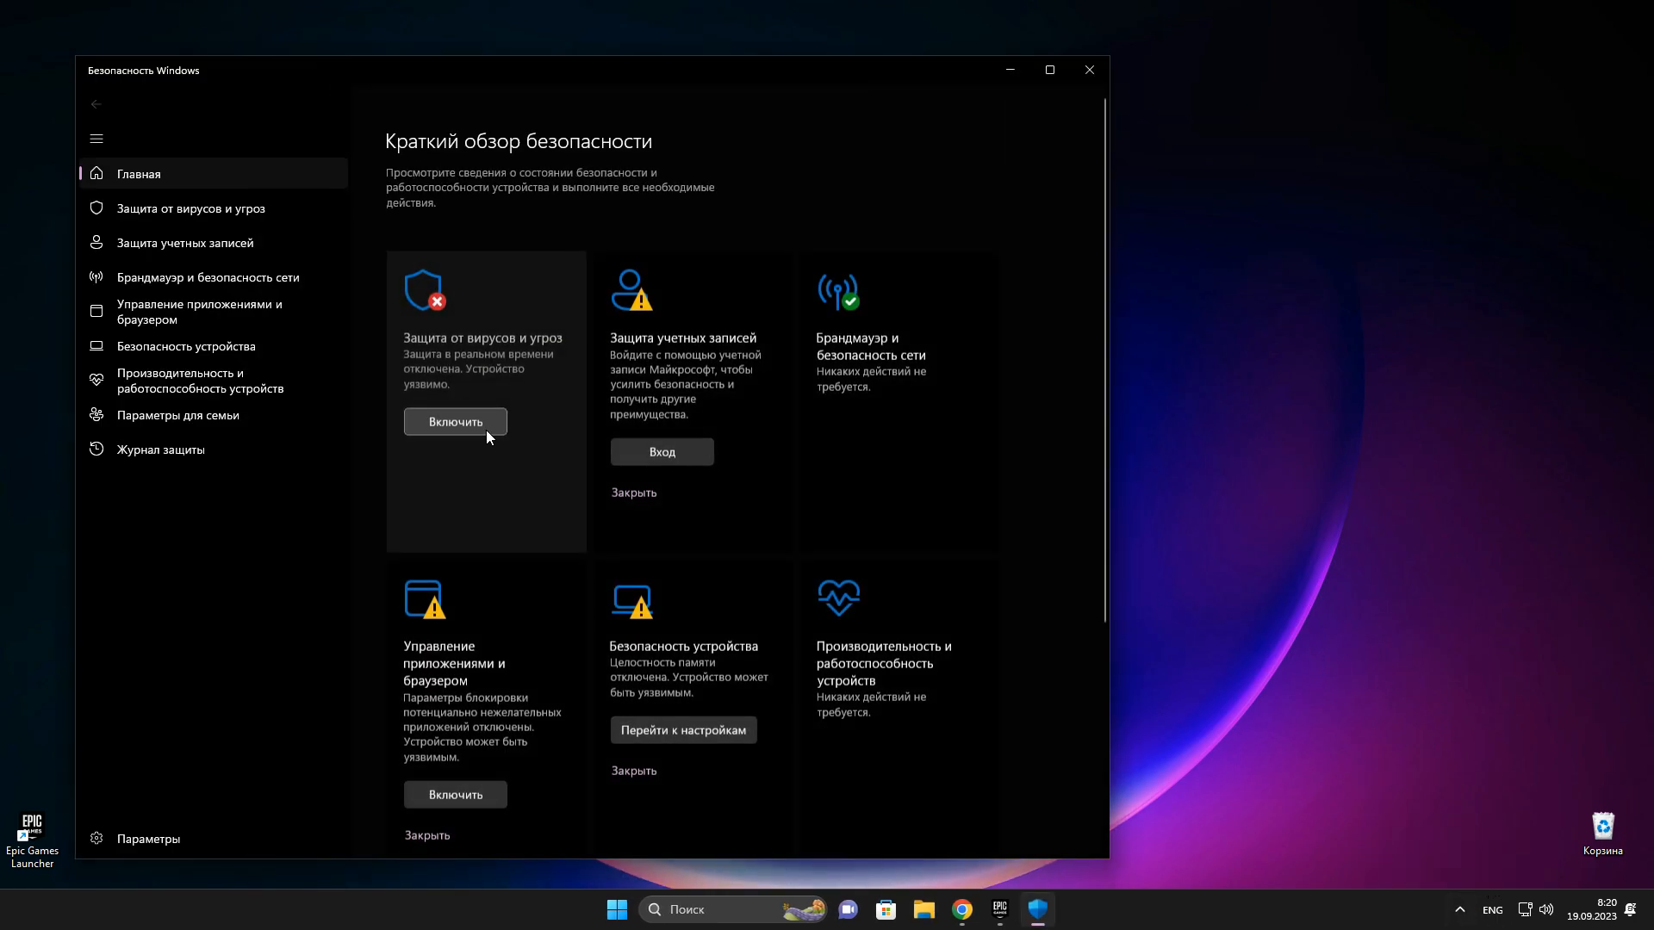
pyautogui.click(453, 421)
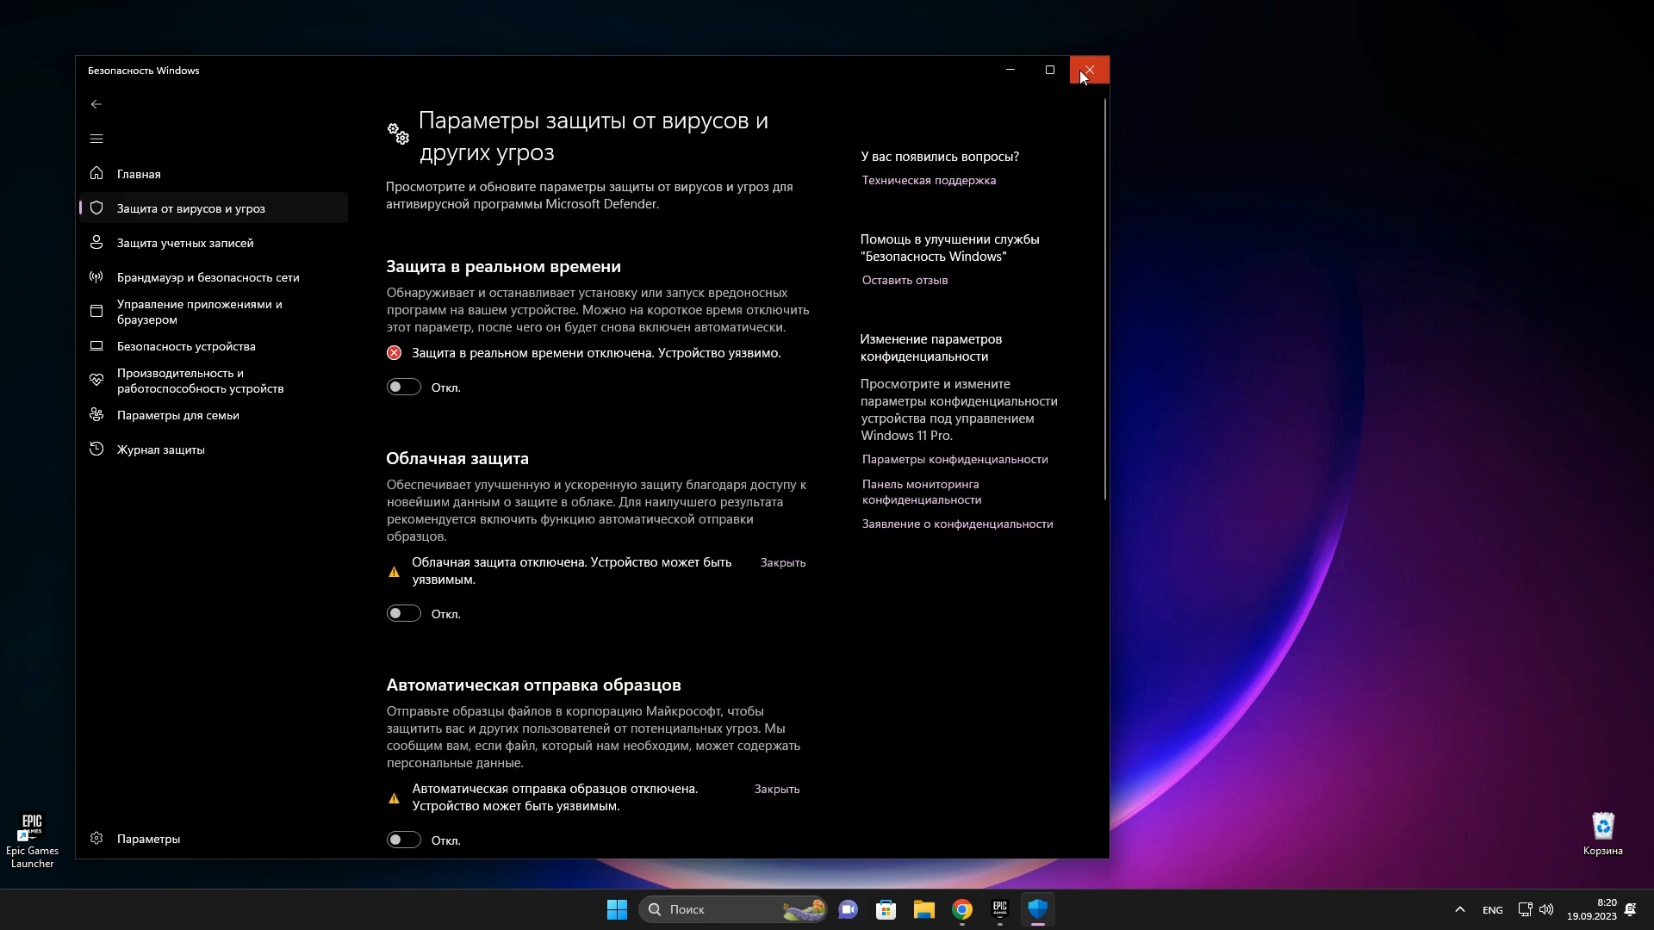
pyautogui.click(1089, 69)
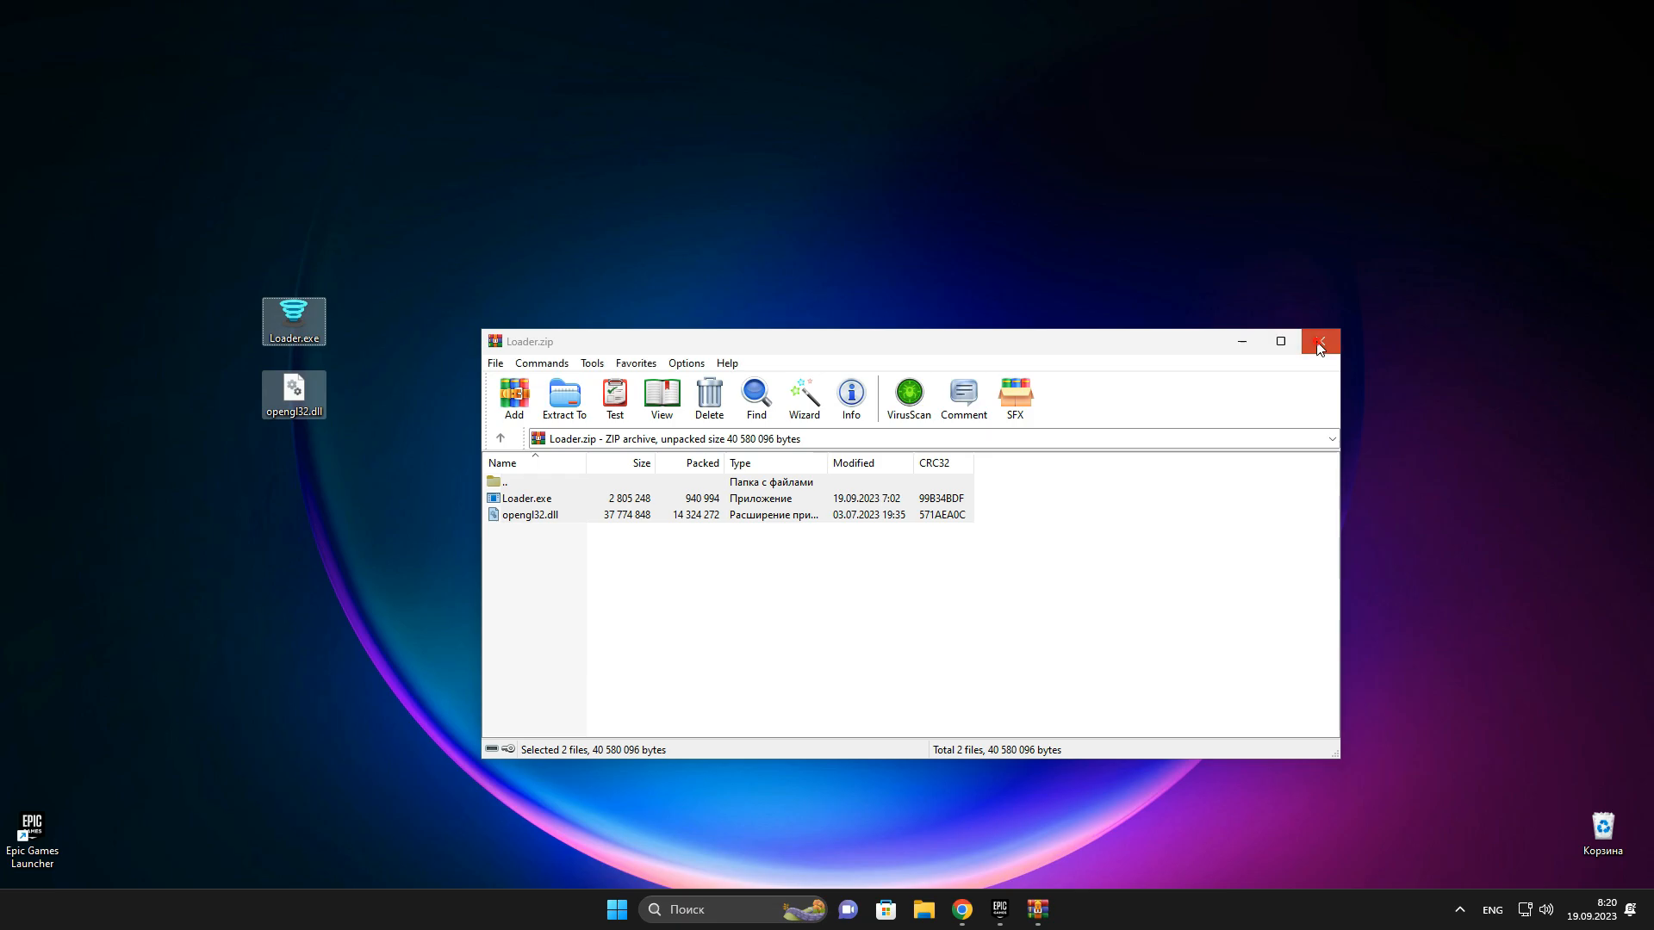
# Close the Loader.zip archive in WinRAR, leaving Loader.exe and opengl32.dll on the desktop
pyautogui.click(1320, 341)
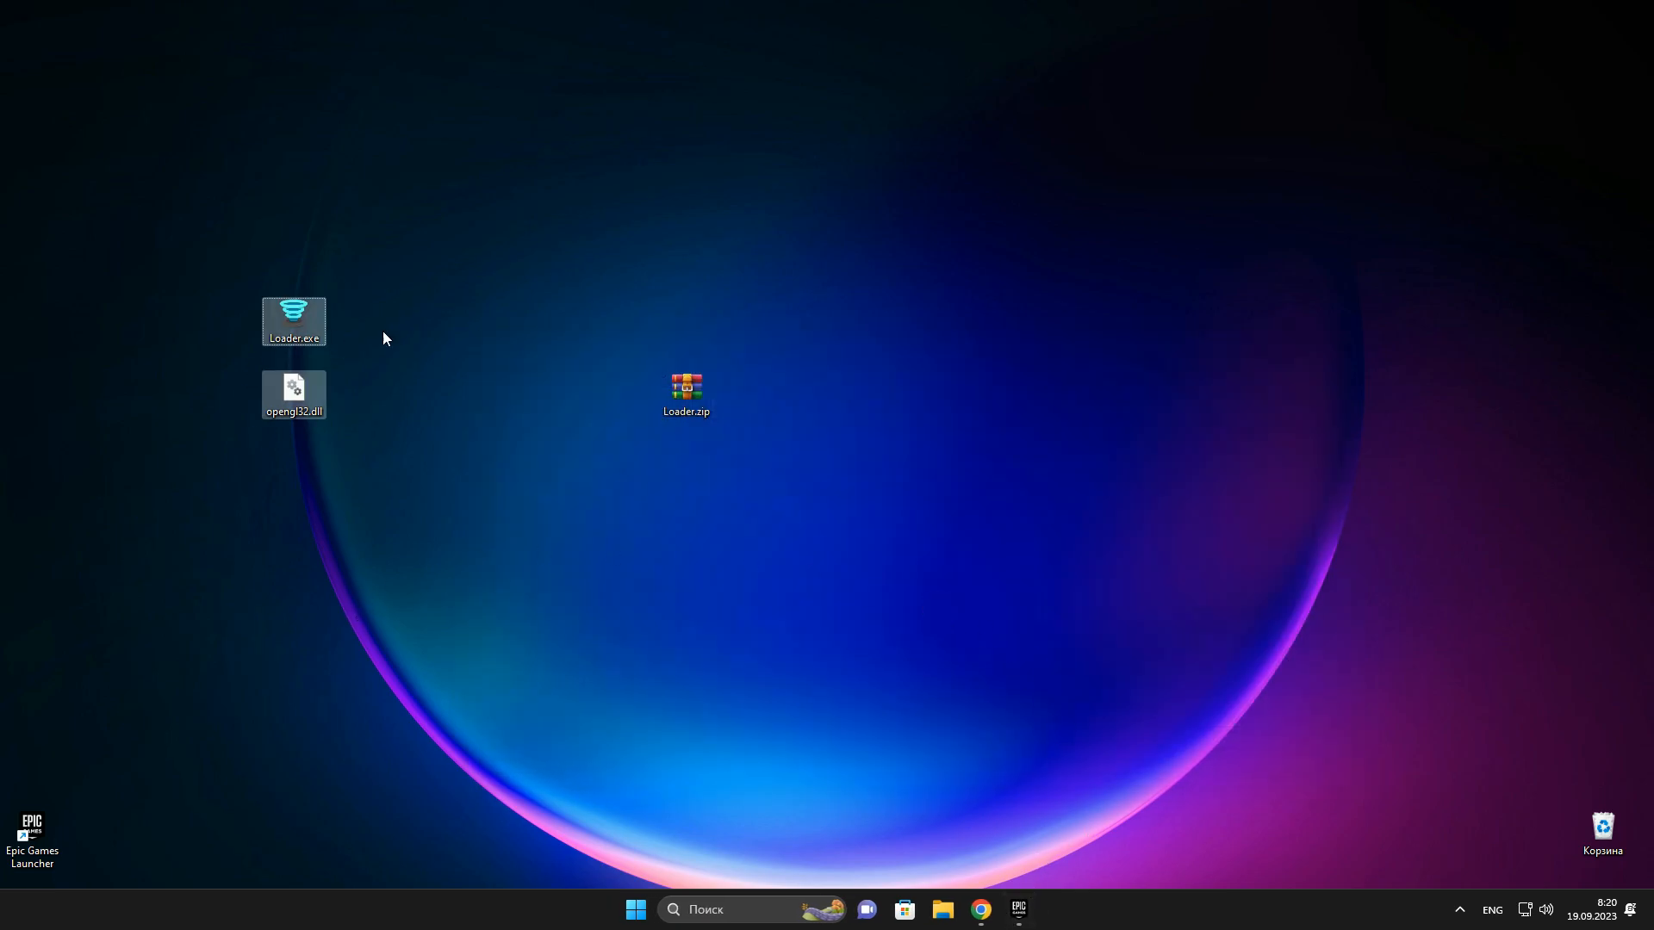
pyautogui.moveTo(238, 301)
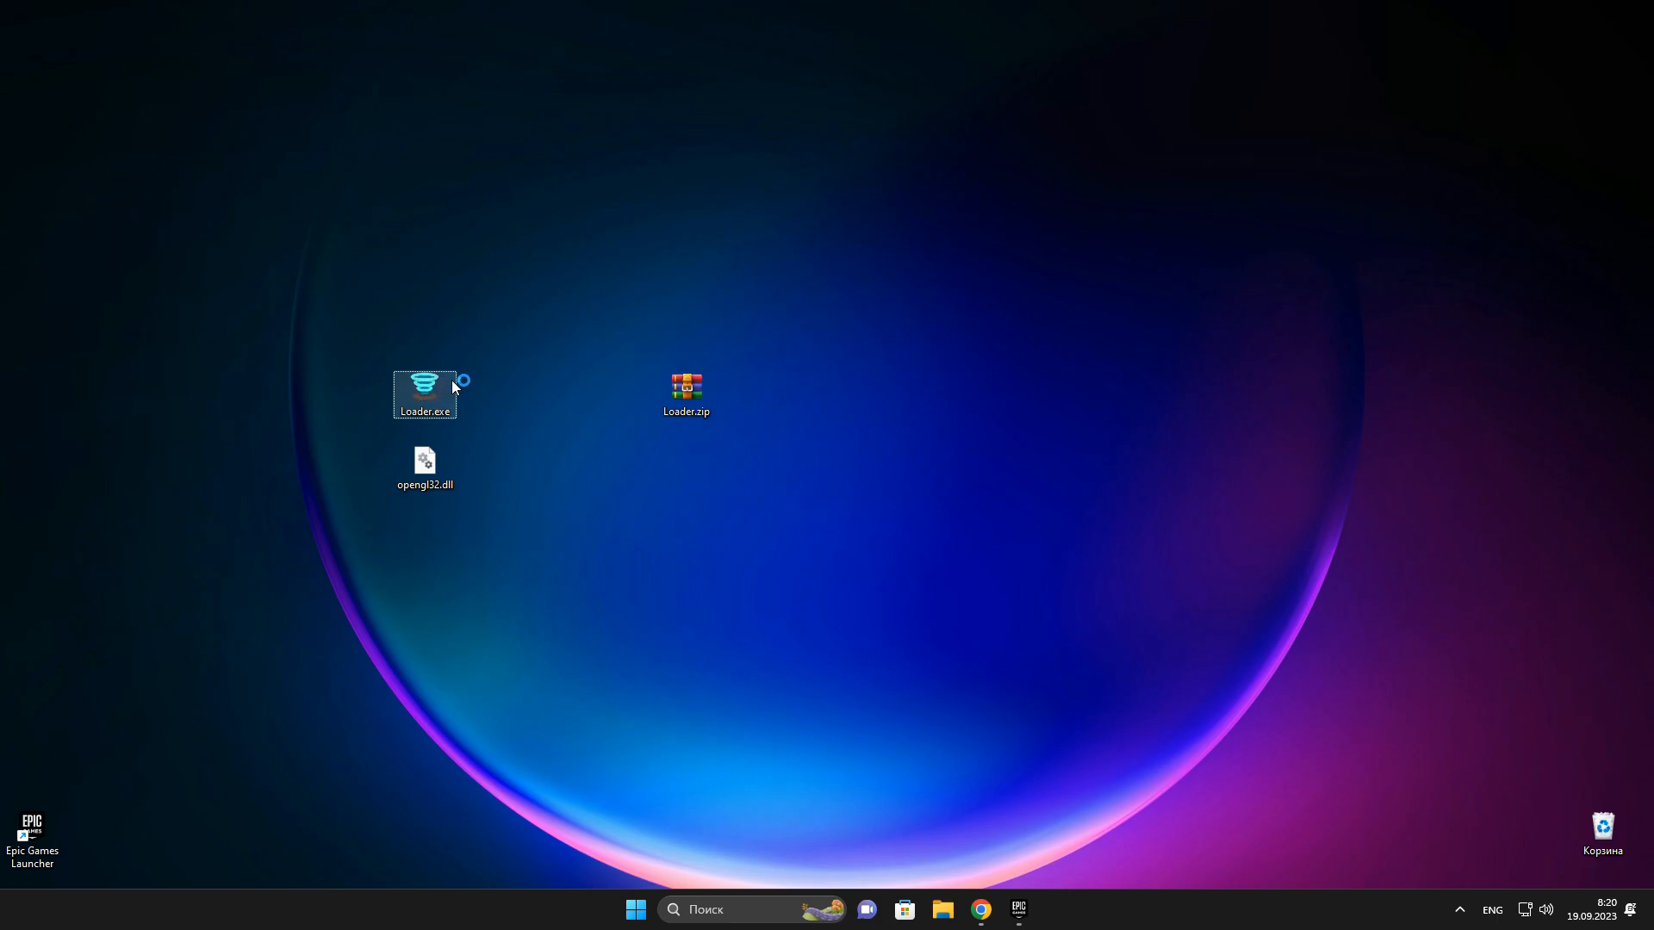
# Launch Loader.exe and select the path field reading C:\Program Files\Epic Games\Fortnite
pyautogui.doubleClick(423, 388)
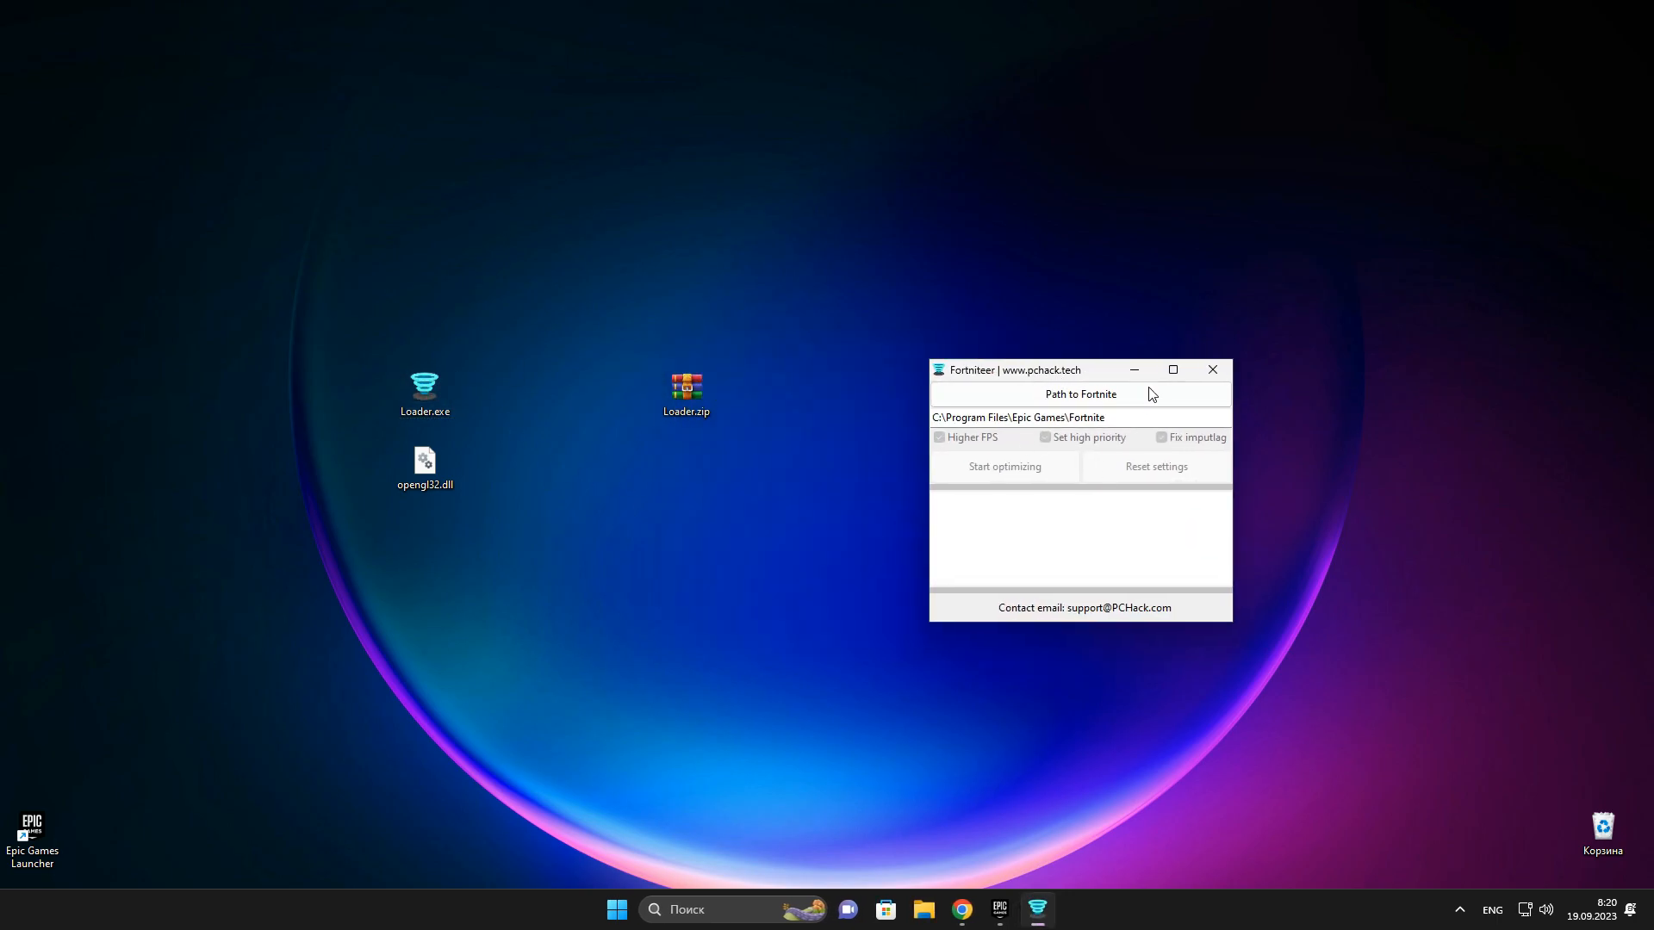
pyautogui.click(1079, 416)
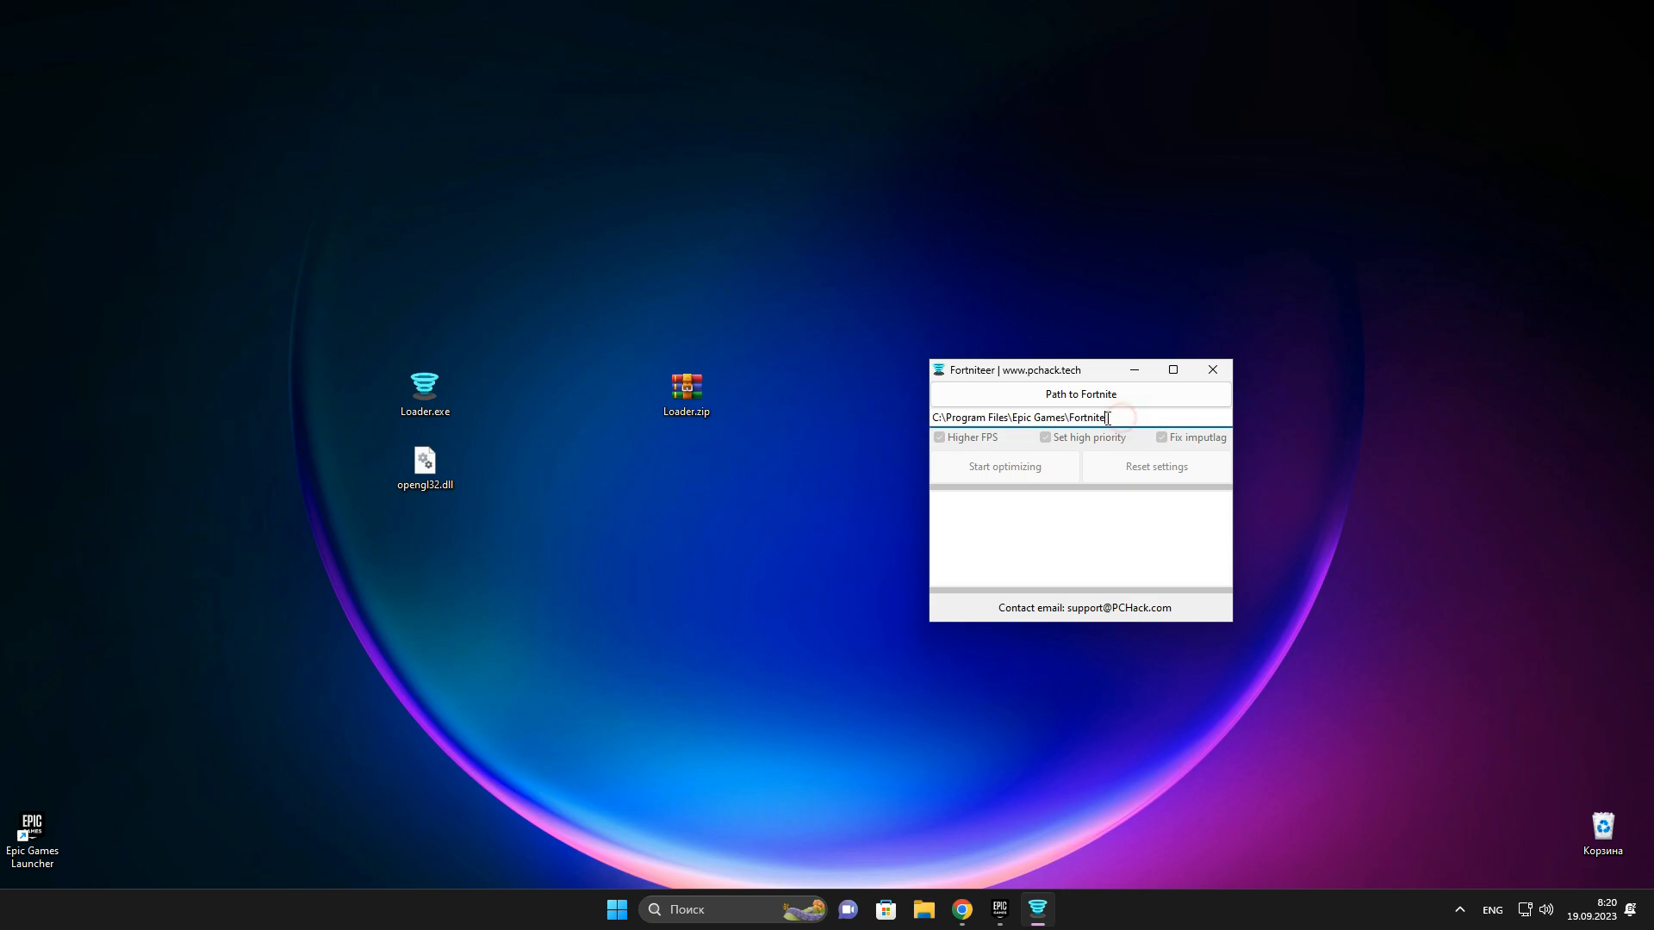
pyautogui.doubleClick(1086, 417)
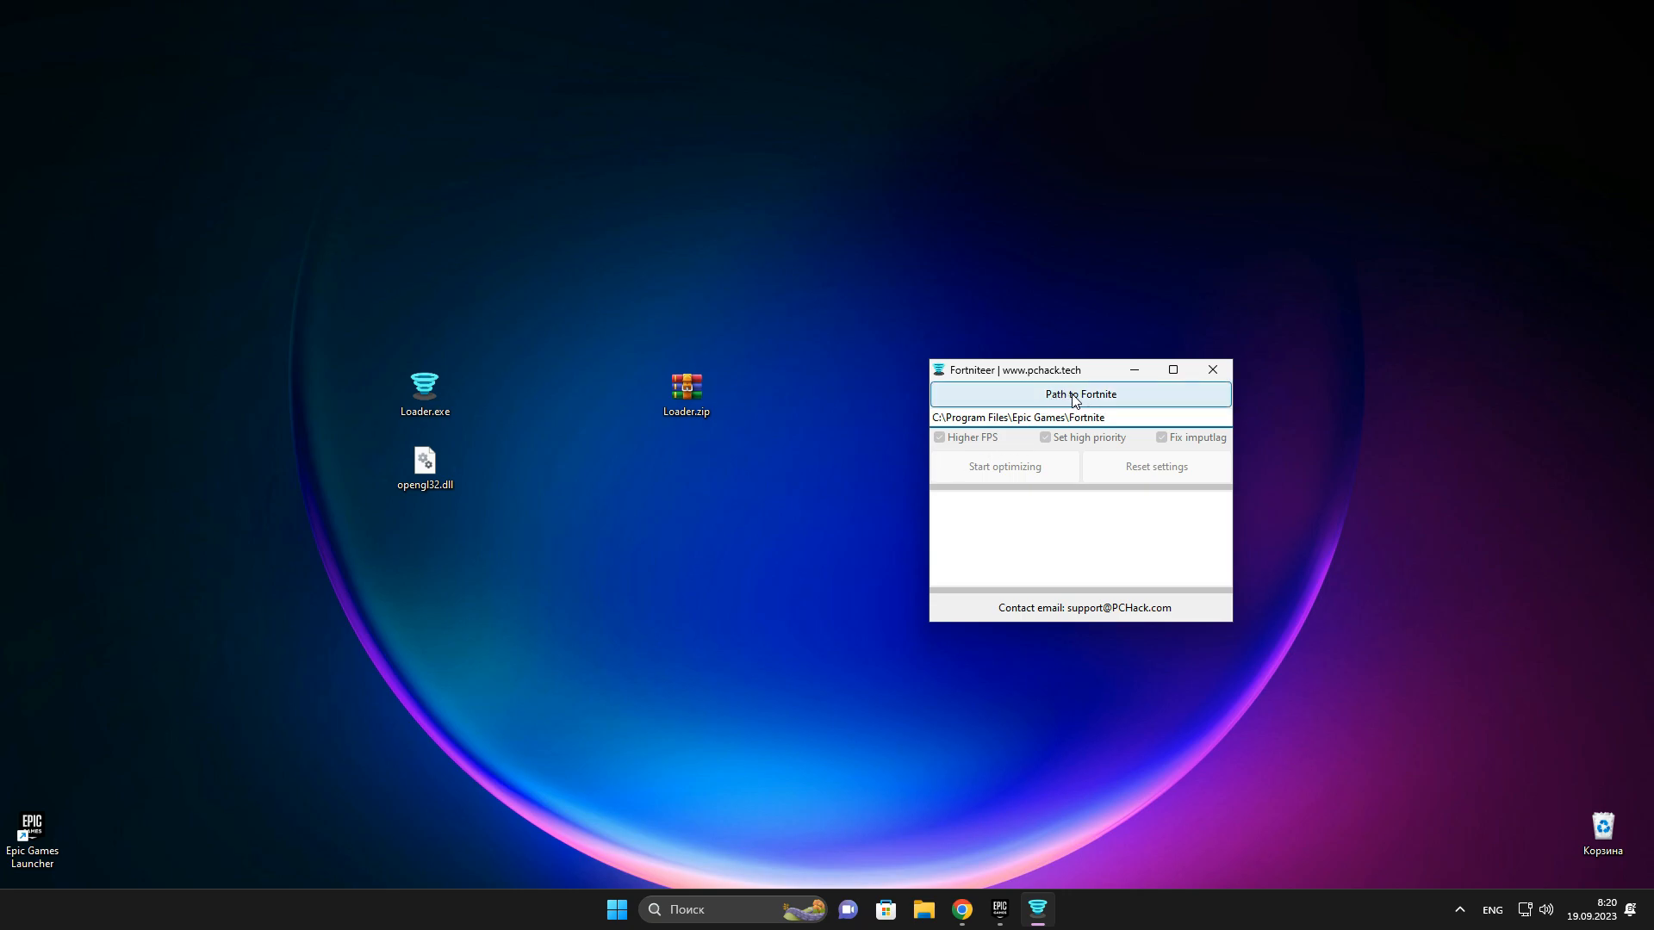
# Confirm the Fortnite path and enable Higher FPS and Fix imputlag with high priority off
pyautogui.click(1079, 393)
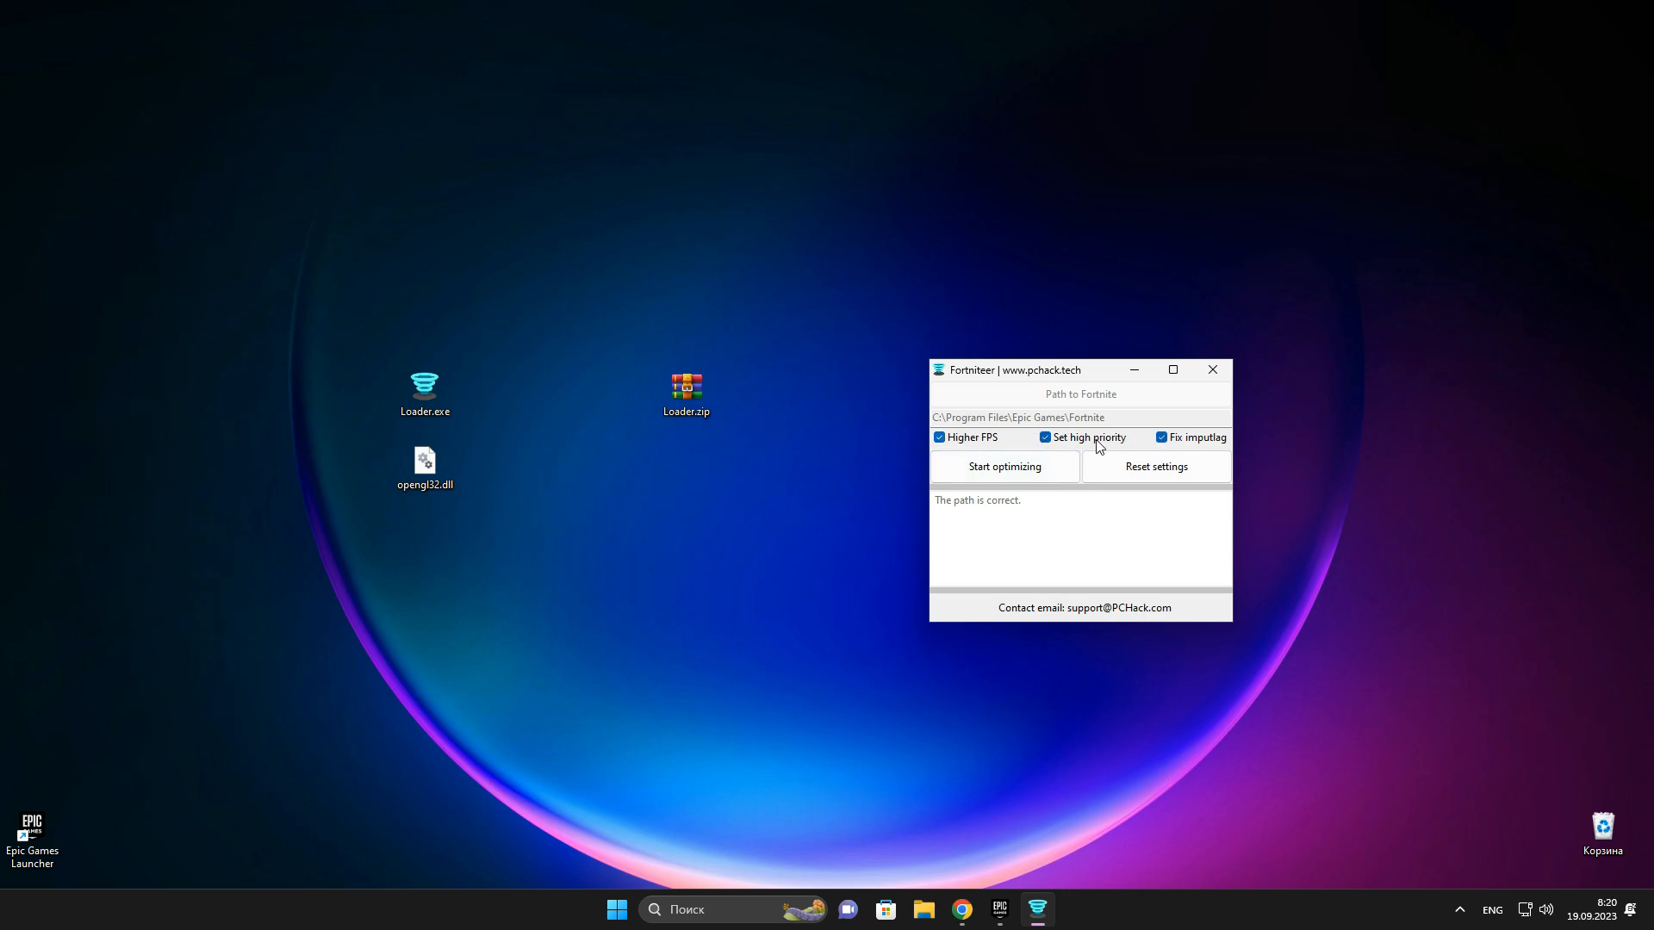
pyautogui.moveTo(989, 442)
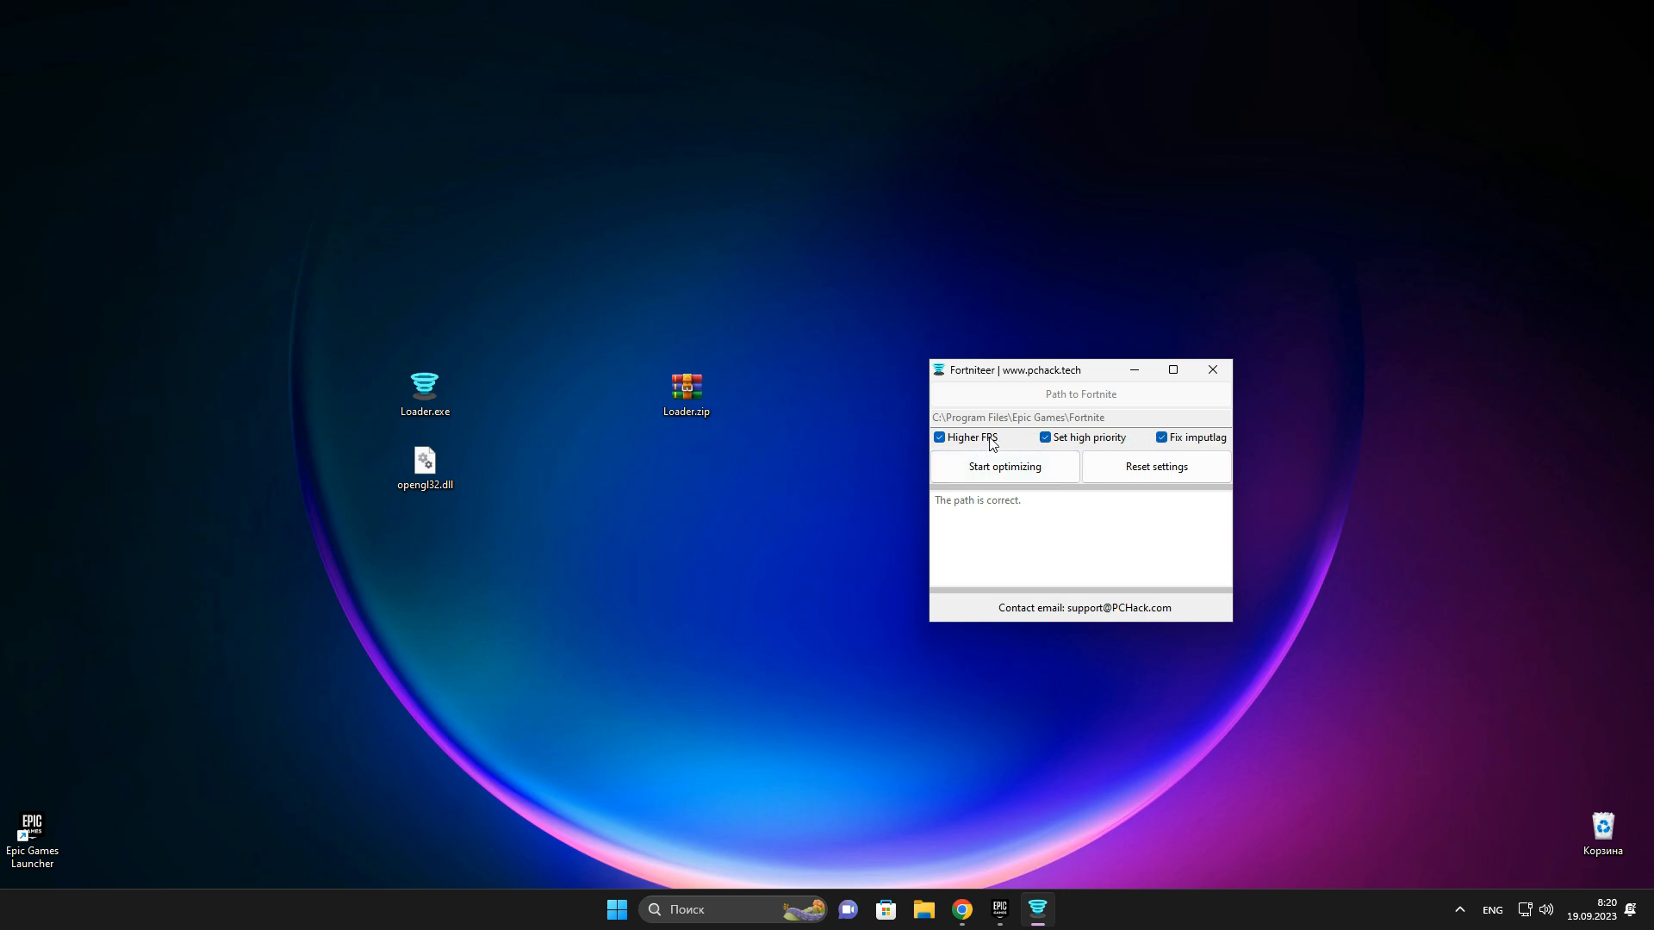
pyautogui.moveTo(1093, 444)
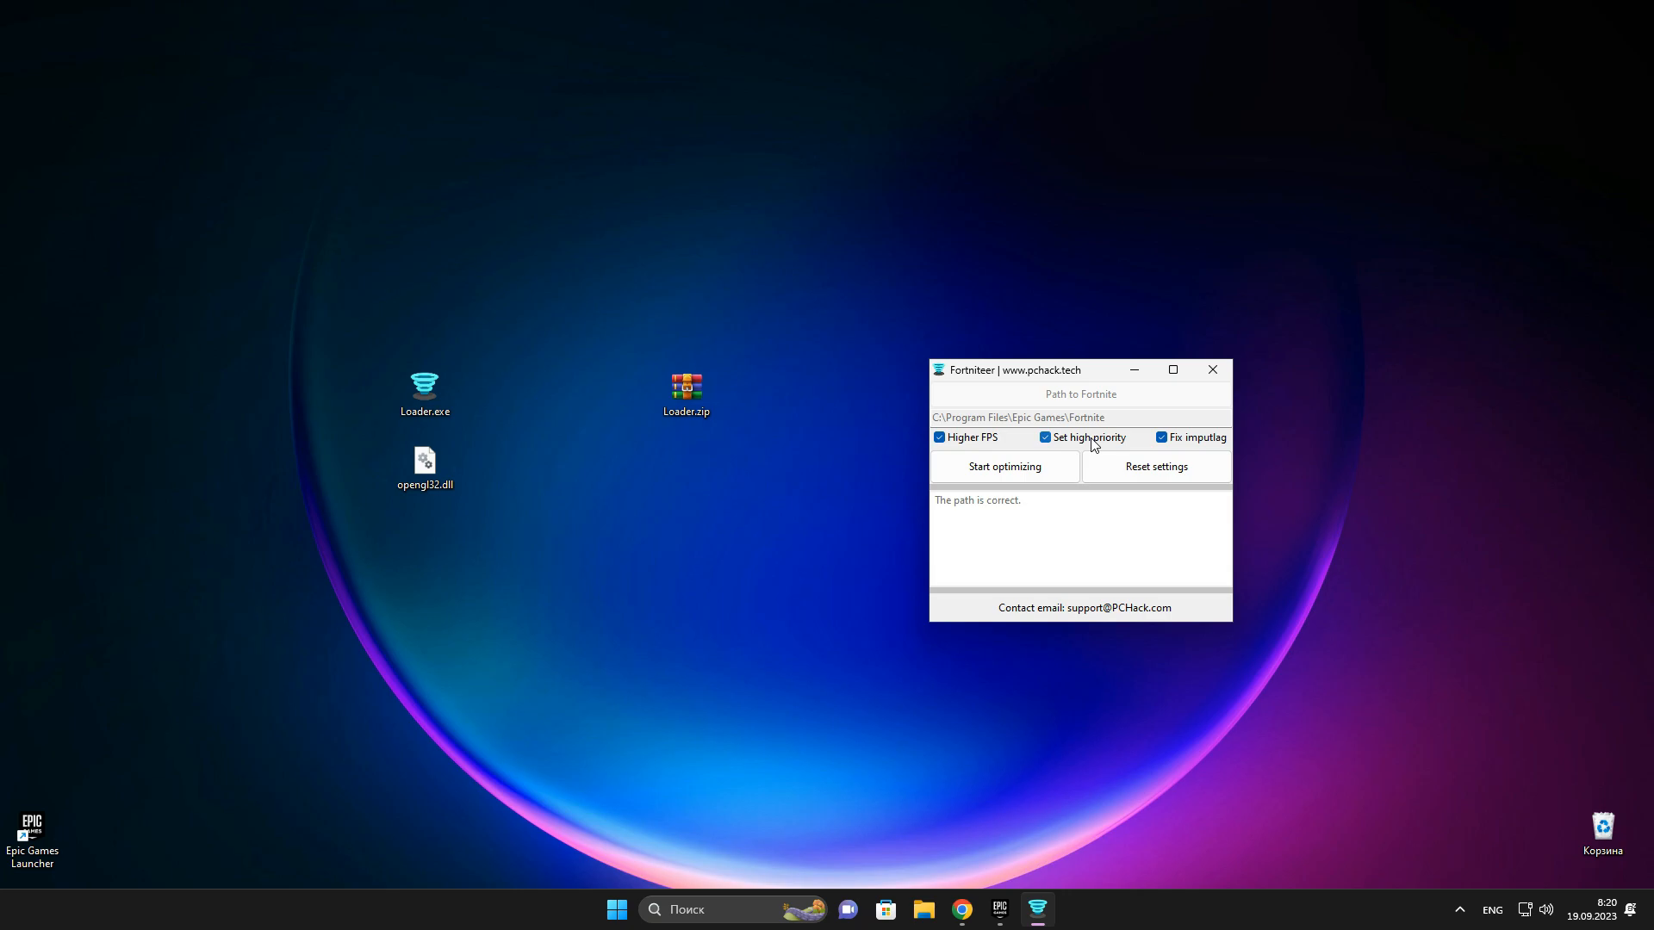
pyautogui.moveTo(1158, 927)
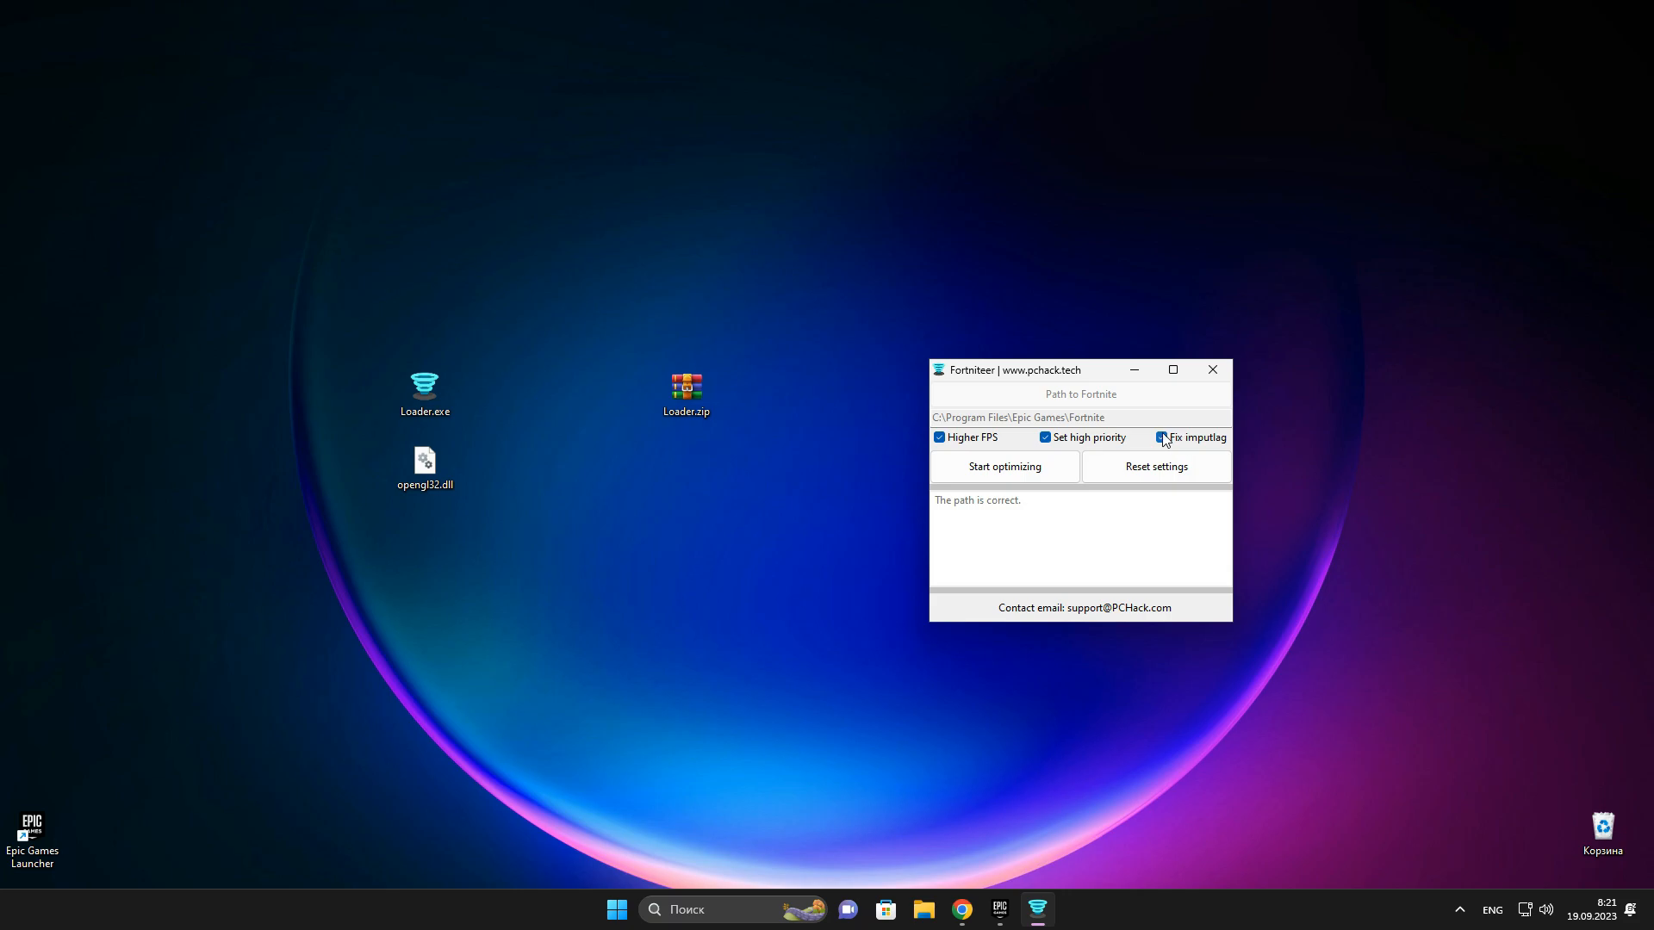
pyautogui.click(1044, 436)
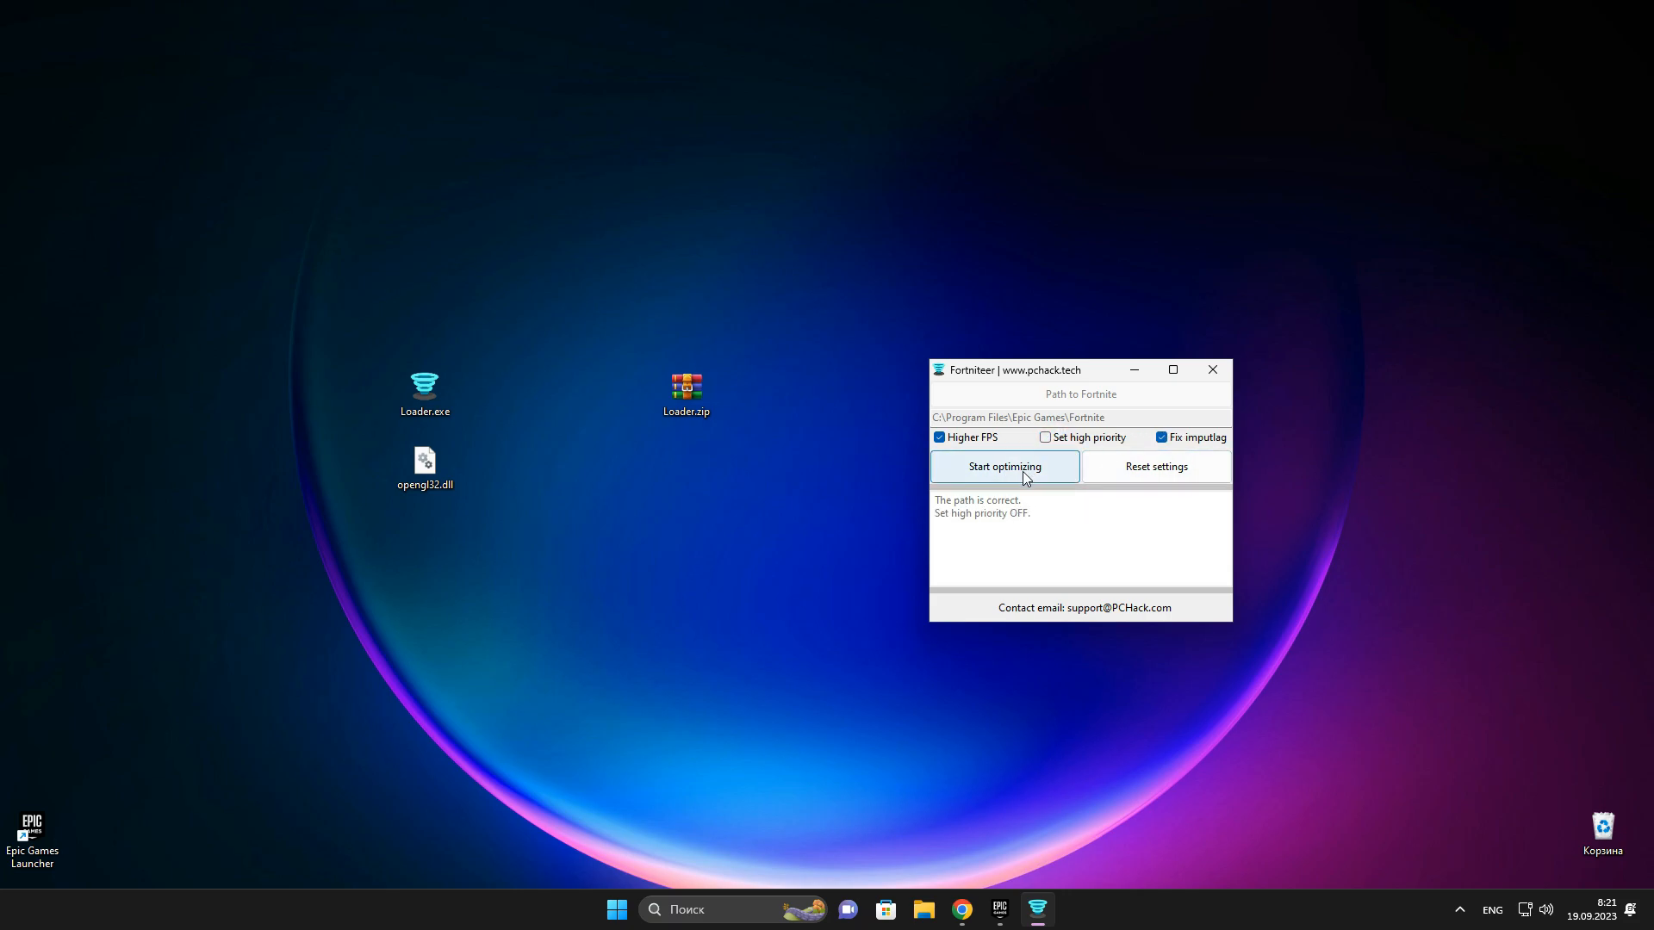
# Start optimizing so the log reports Fortnite patched and Done, PCHack waiting for launch
pyautogui.click(1005, 467)
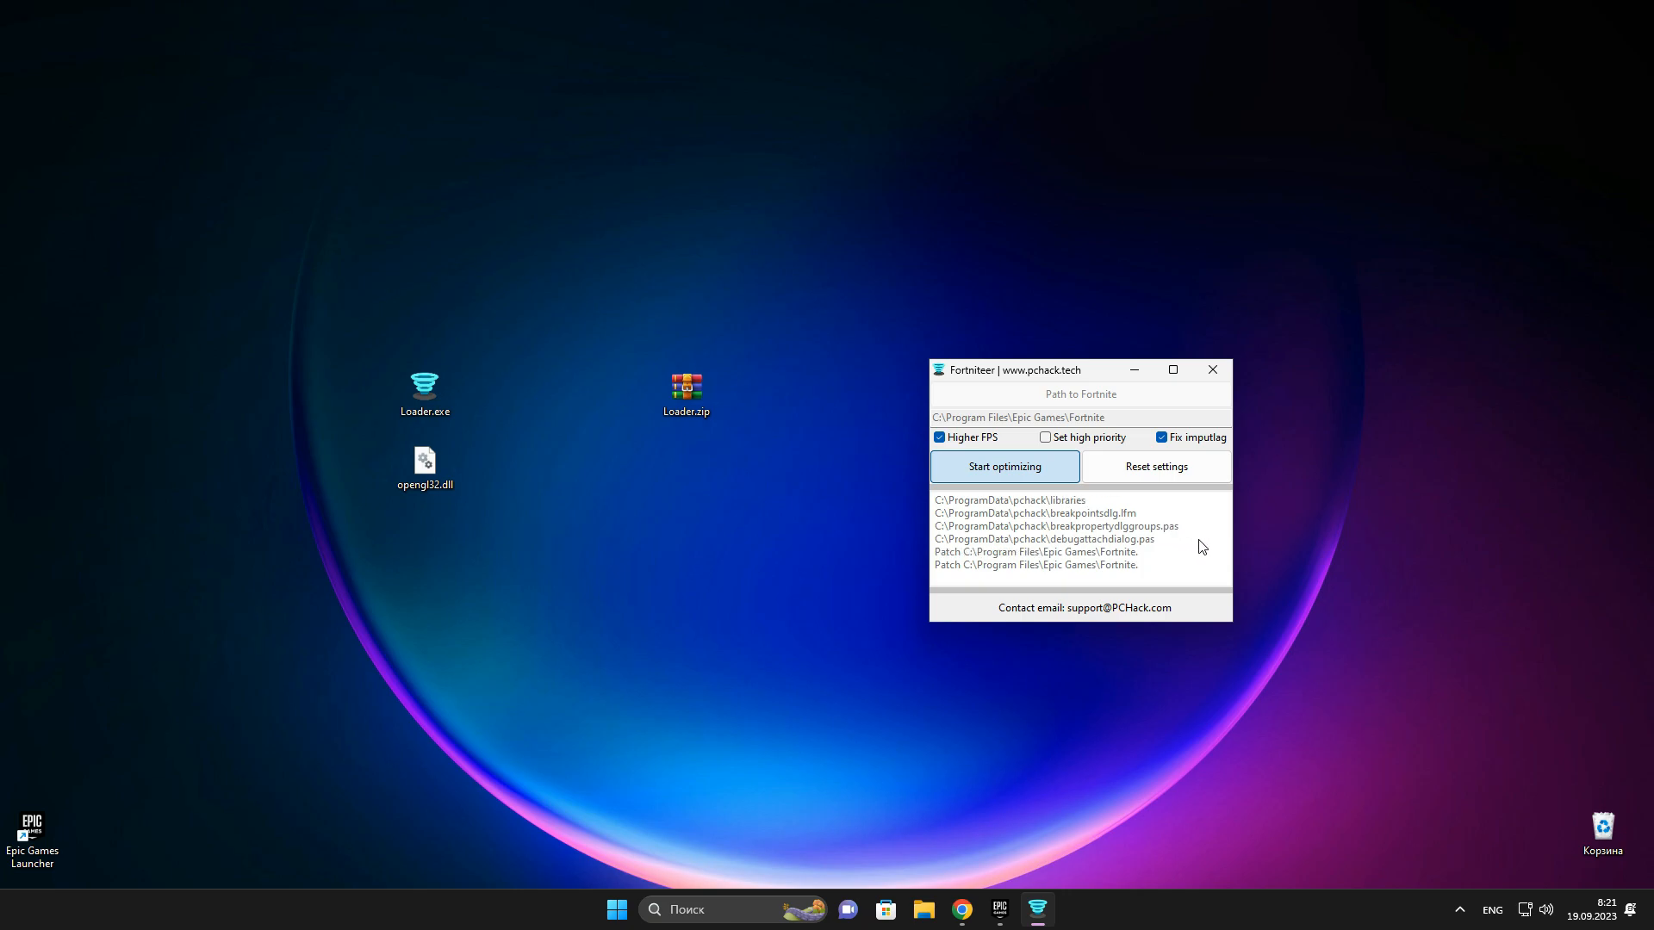
pyautogui.click(1003, 467)
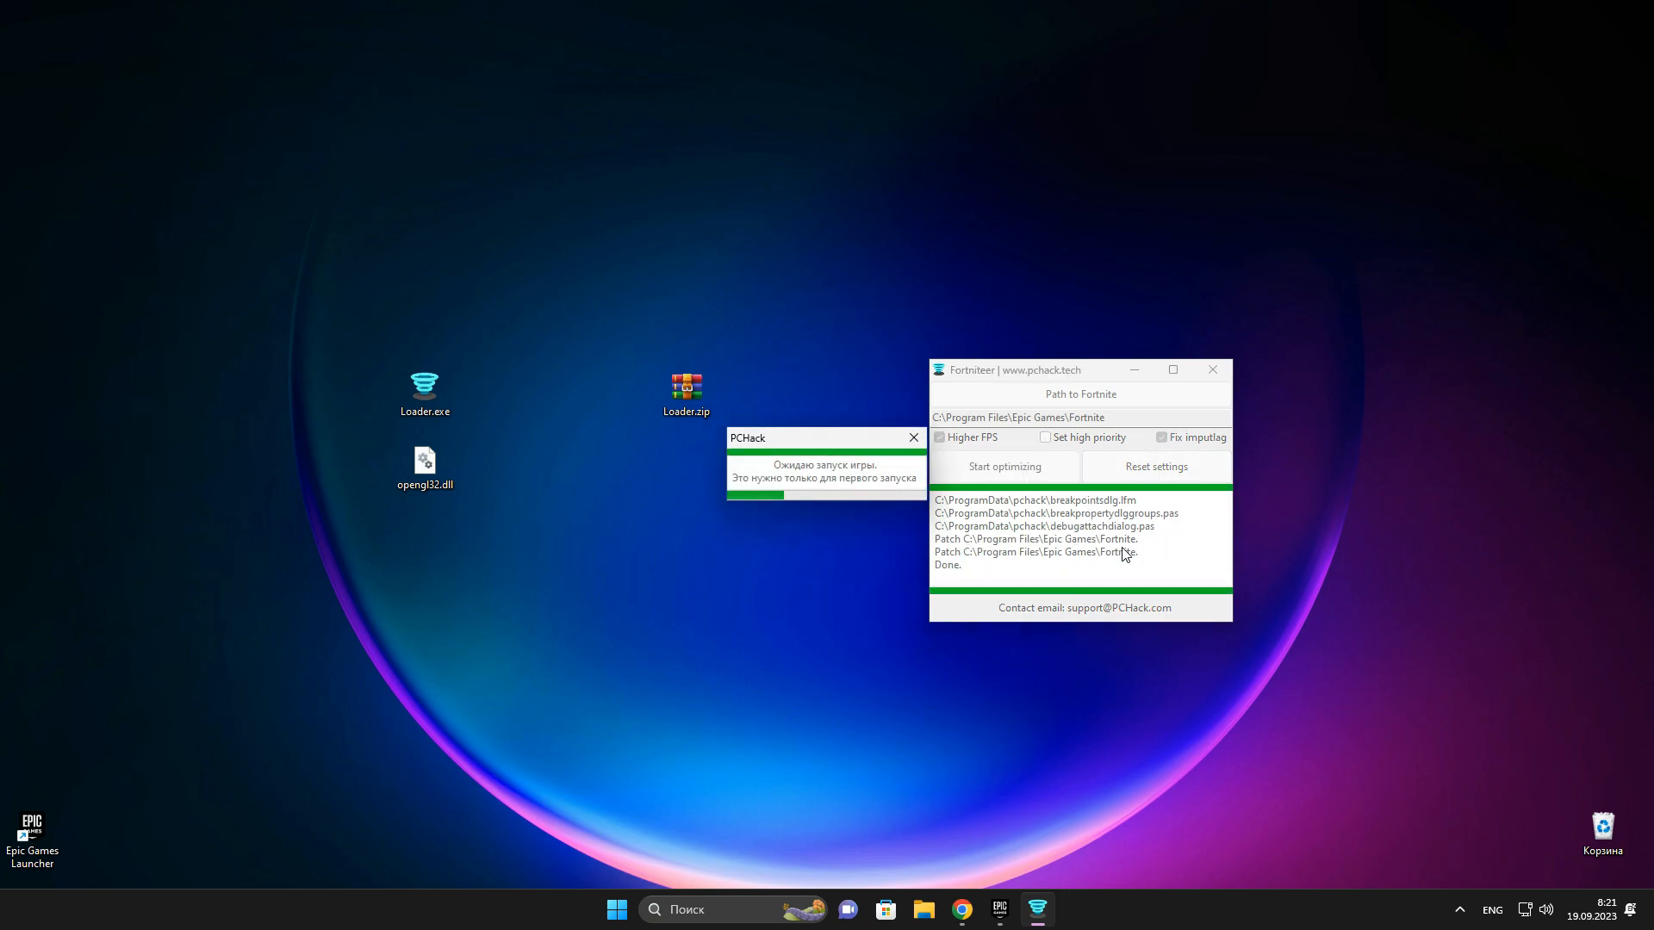